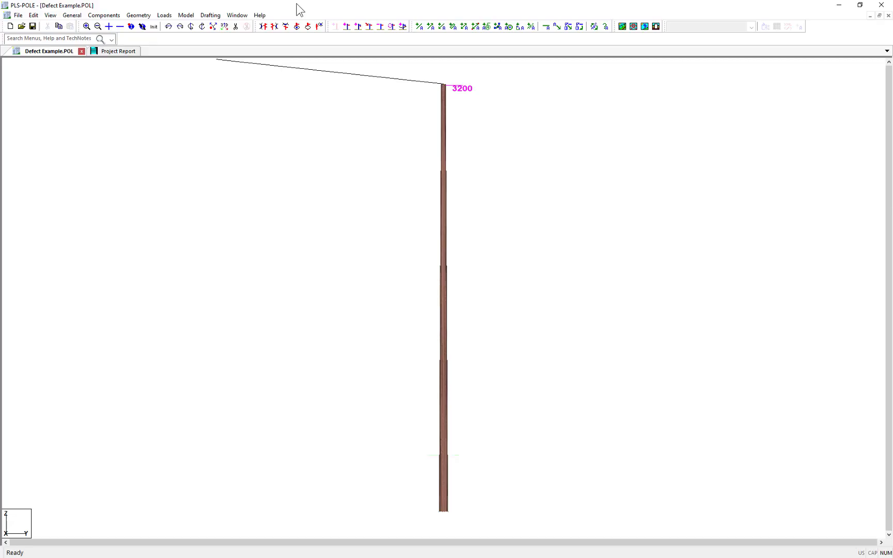
mouse_move(137, 14)
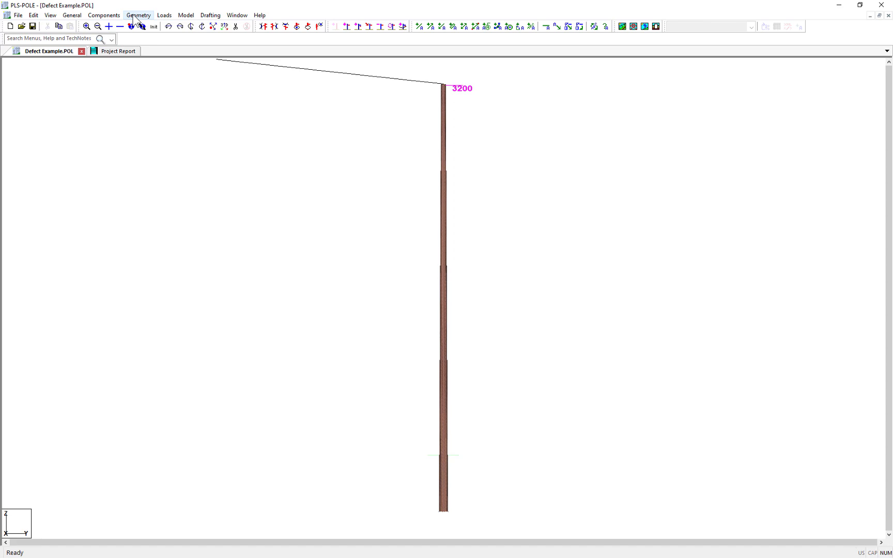
Bring up the Wood Pole Defects table from the Geometry miscellaneous commands
left_click(137, 15)
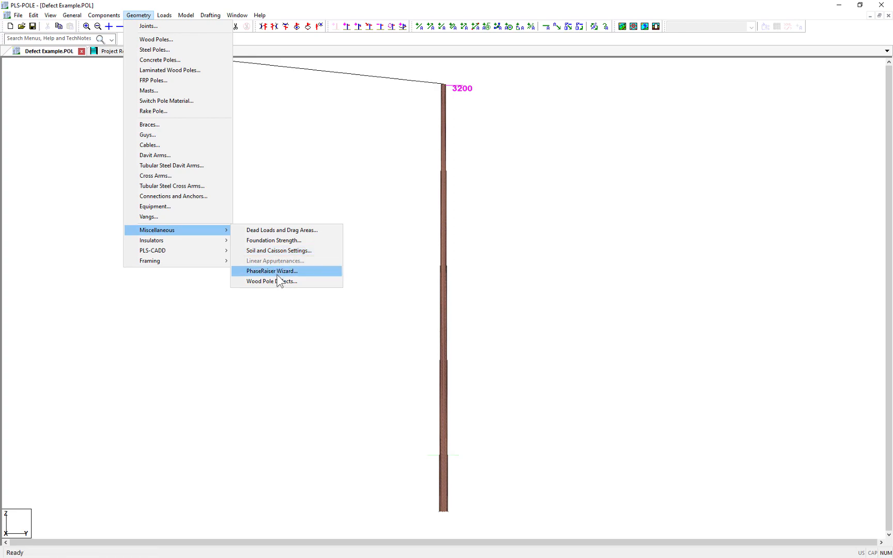
left_click(271, 281)
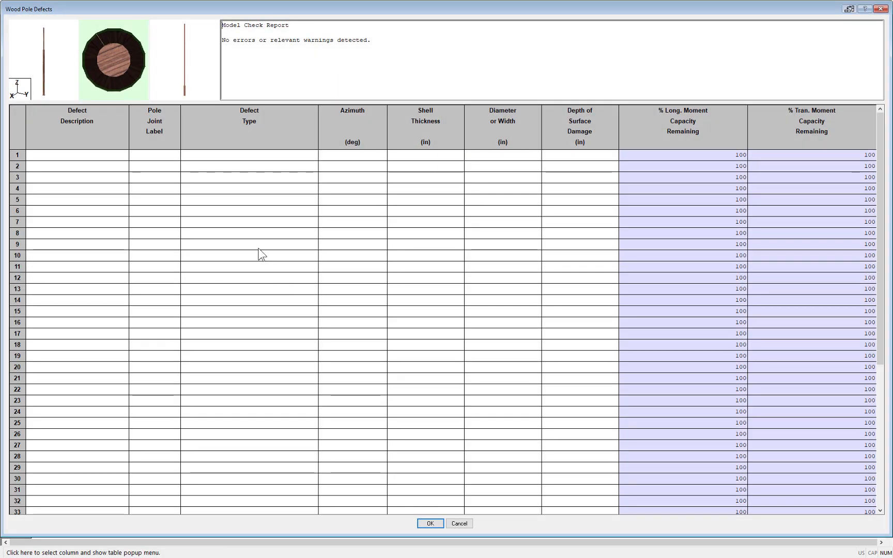
mouse_move(253, 250)
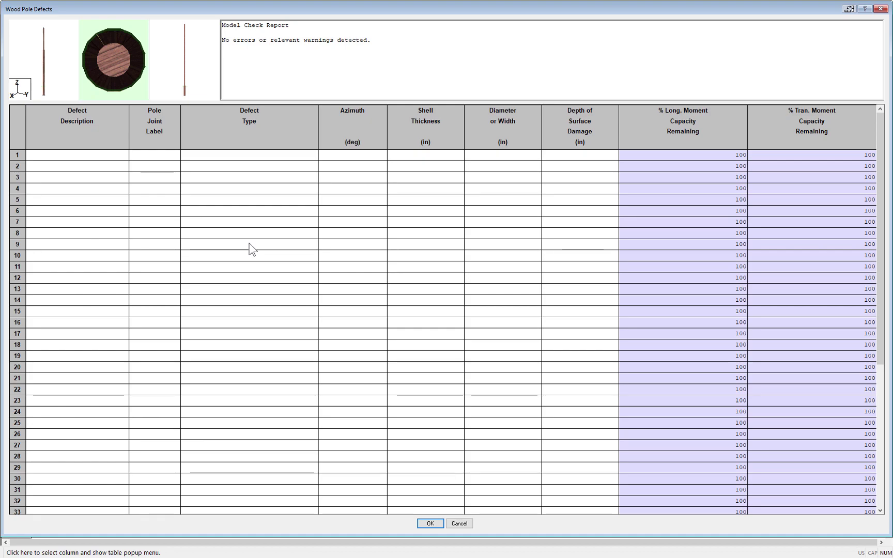
Enter 'Wood Pecker Hole' as the first defect's description
left_click(77, 121)
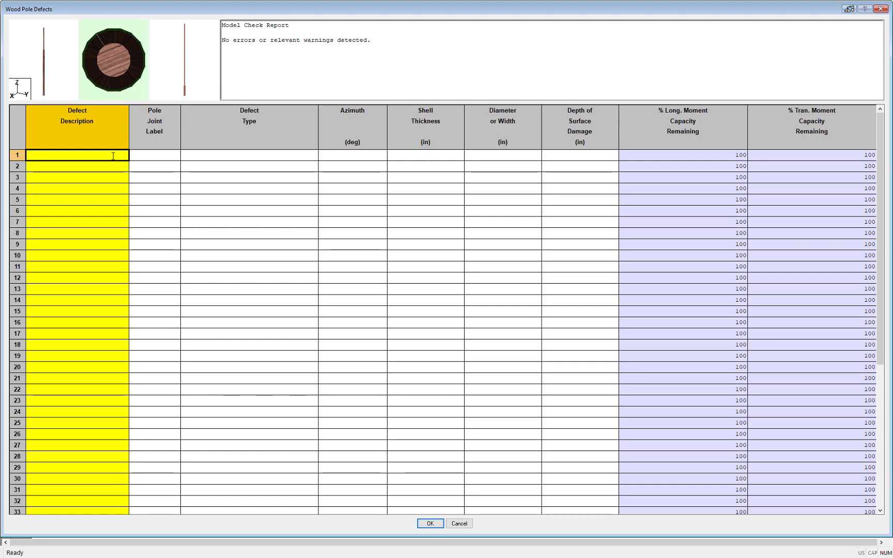
type("Wood P")
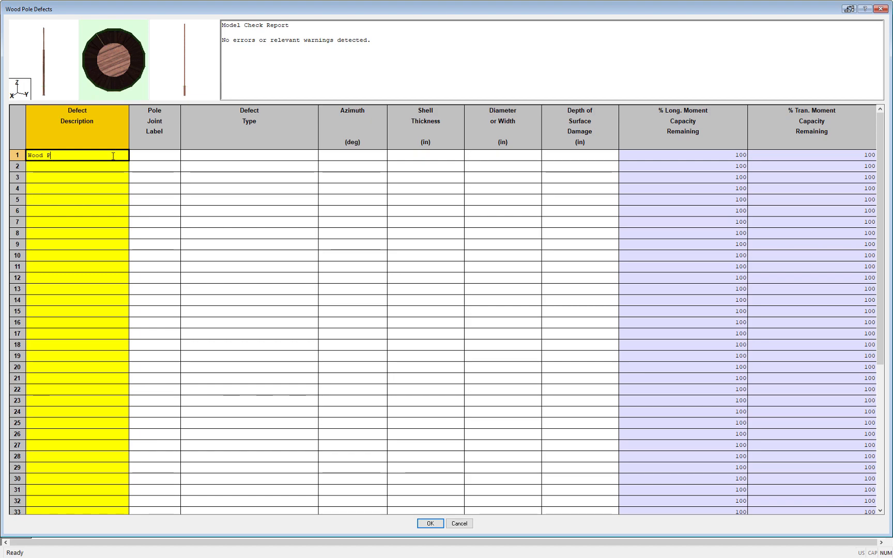
type("ecker Hole")
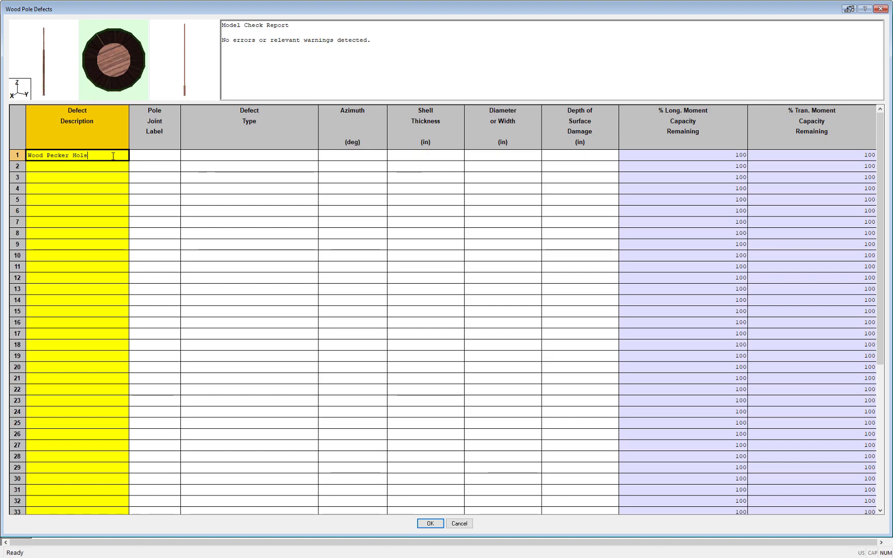
left_click(154, 155)
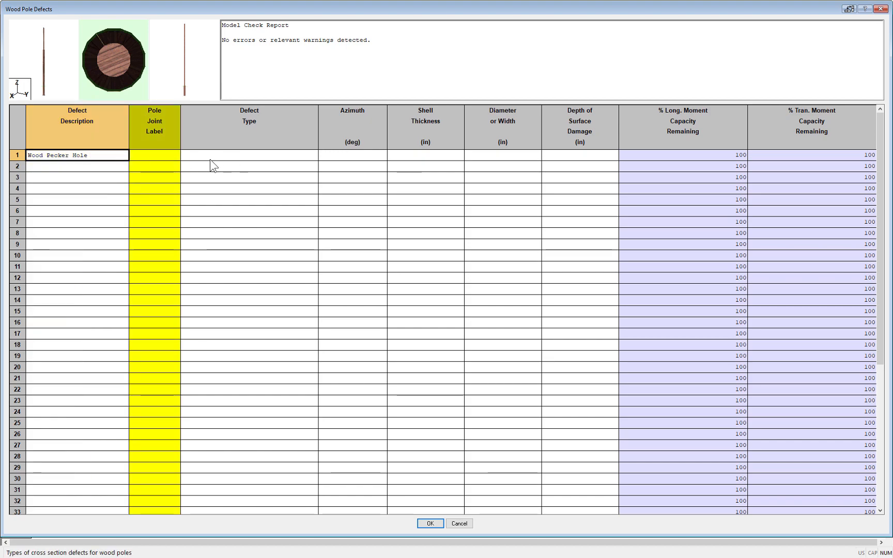
Review the pole joint list for the first defect and leave it unassigned
left_click(154, 155)
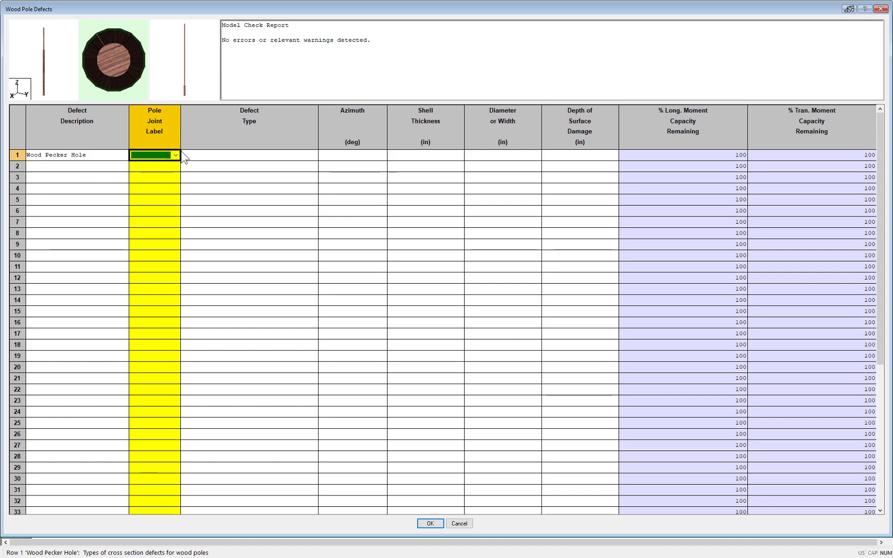
left_click(174, 155)
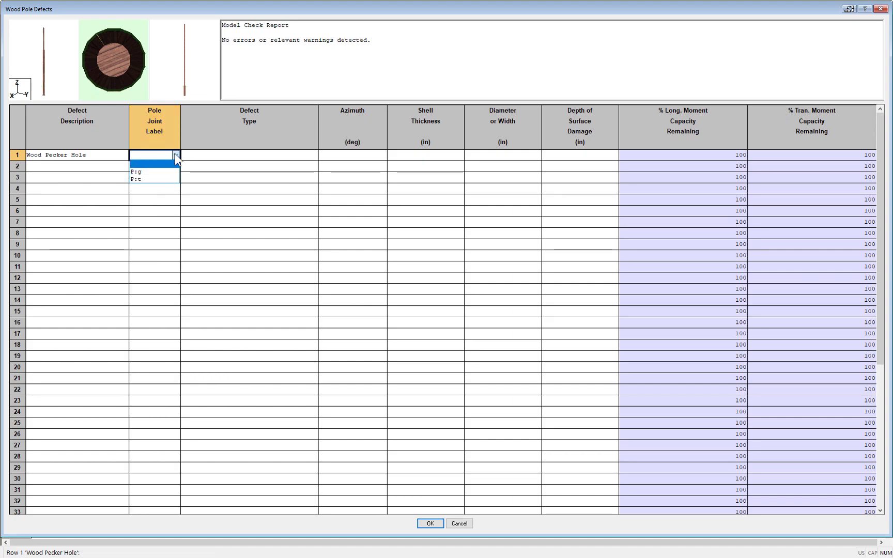
left_click(175, 155)
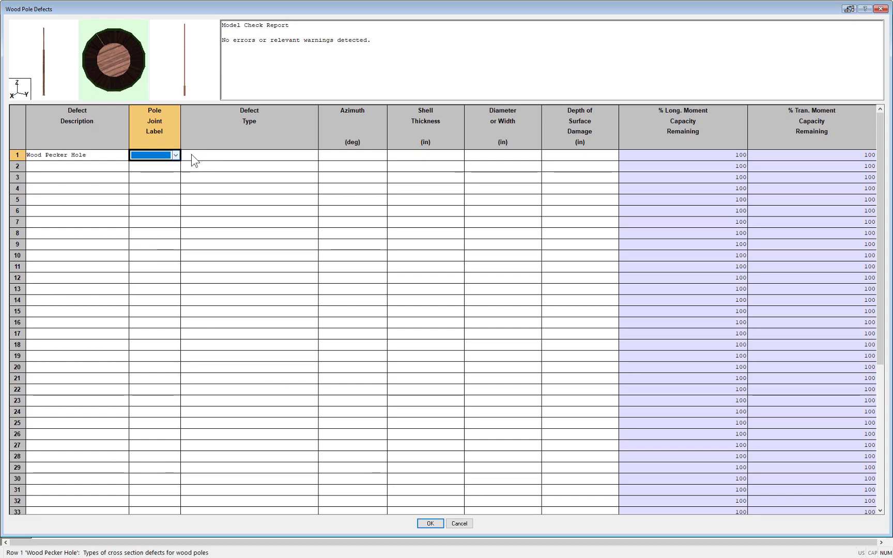
Set the Wood Pecker Hole defect type to Enclosed pocket
left_click(249, 155)
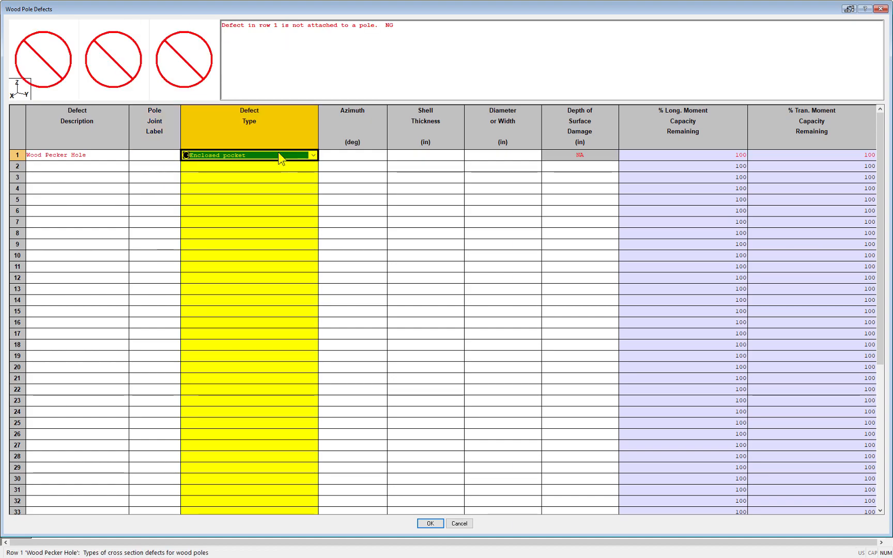
mouse_move(279, 158)
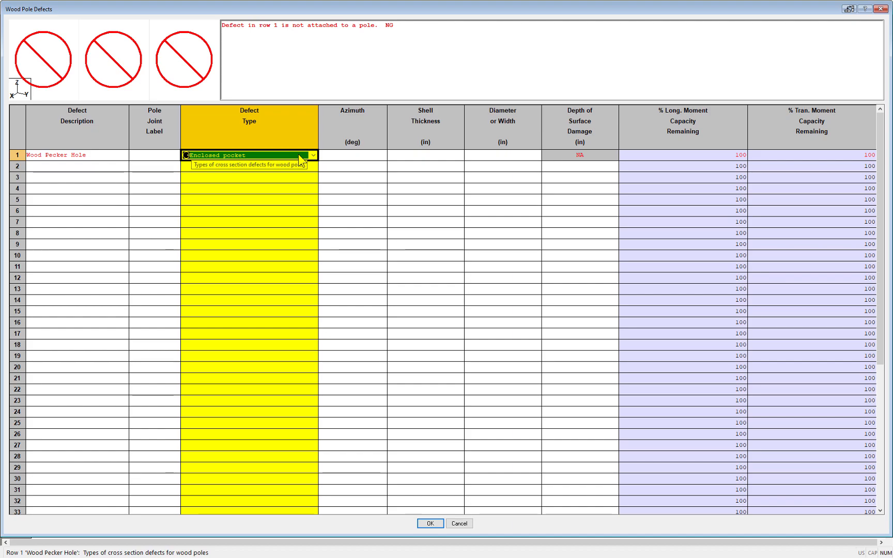
left_click(313, 155)
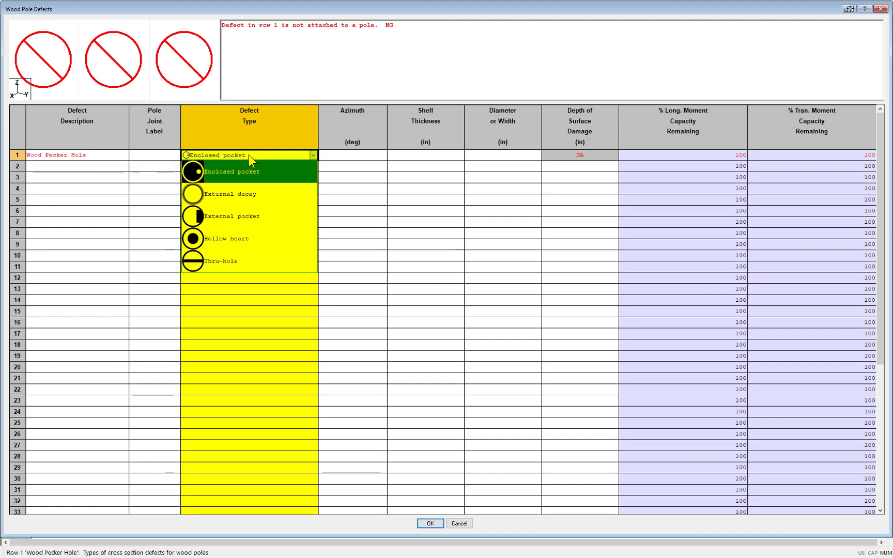
mouse_move(261, 162)
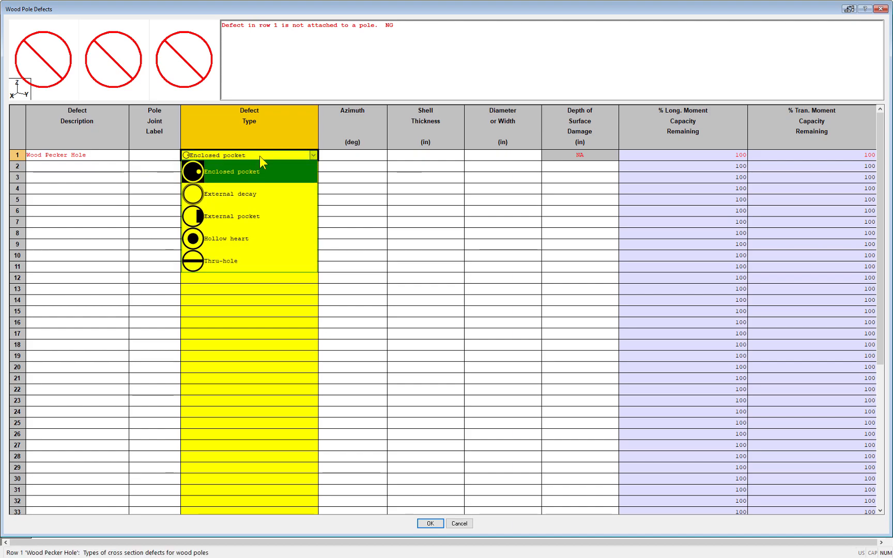
left_click(231, 172)
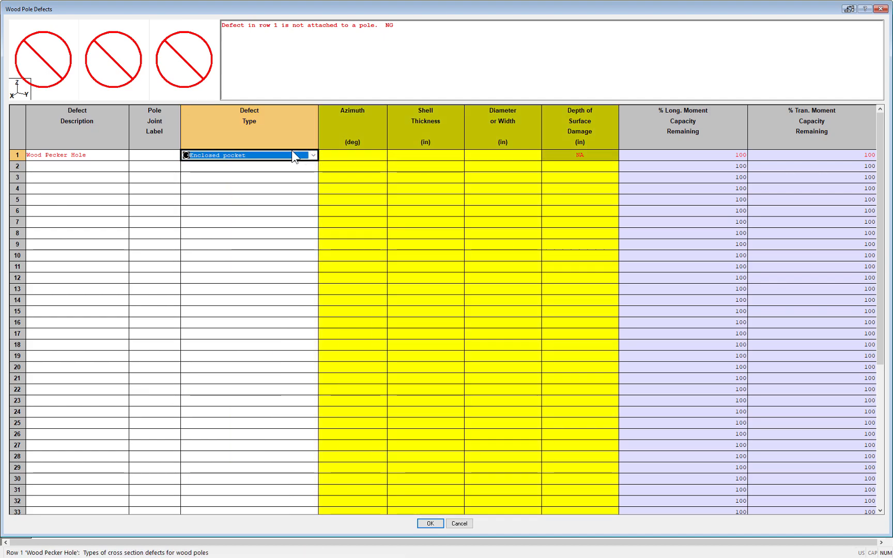
mouse_move(667, 158)
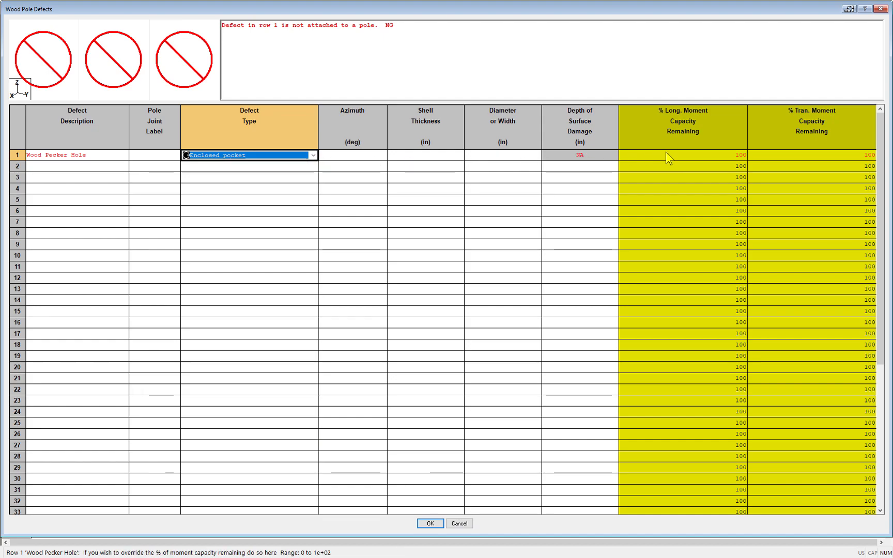
mouse_move(774, 158)
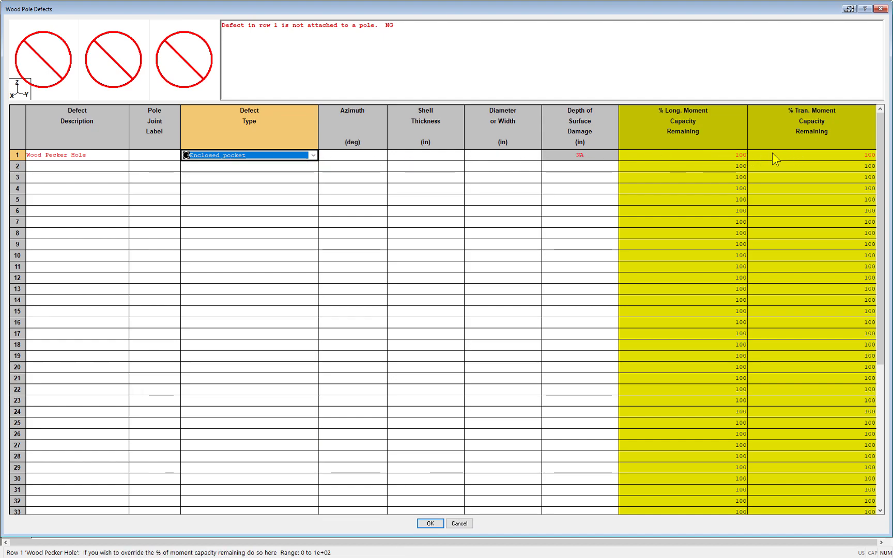
mouse_move(739, 163)
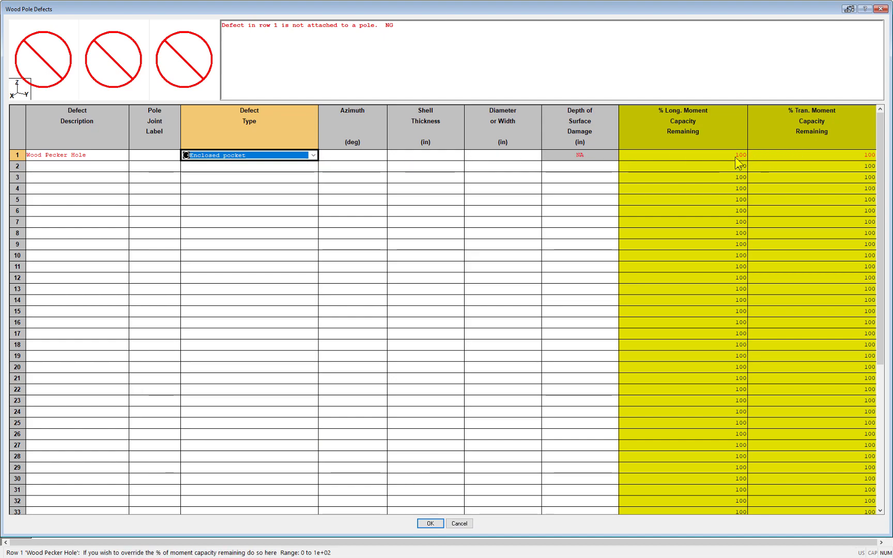
mouse_move(796, 165)
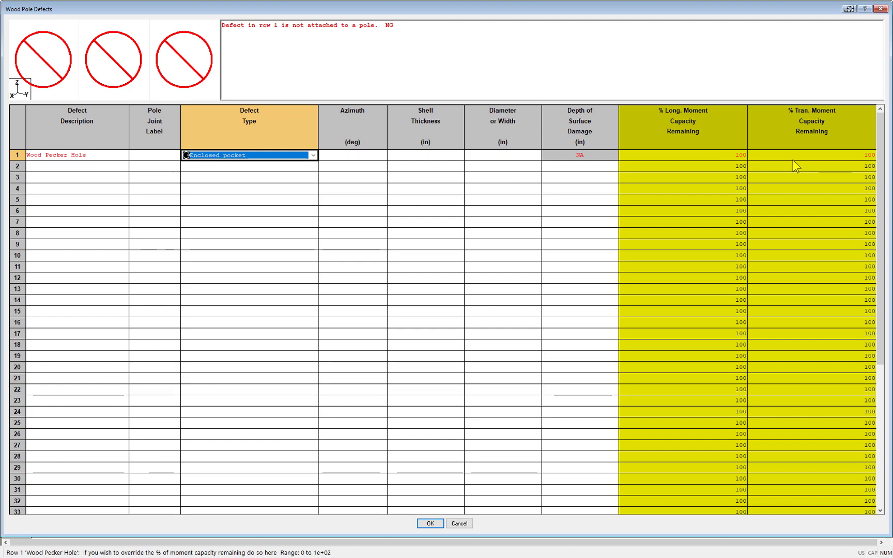
mouse_move(264, 177)
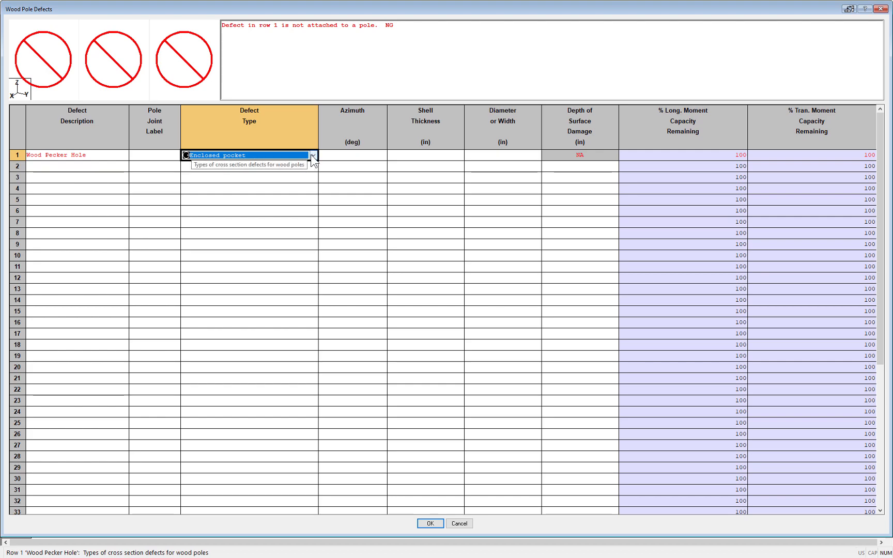
Reconfirm Enclosed pocket as the defect type from the type list
left_click(311, 155)
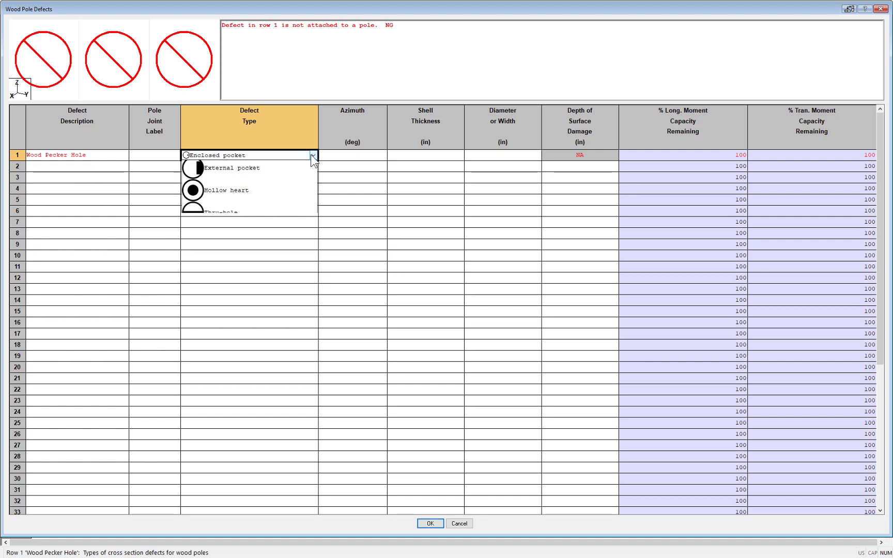
left_click(312, 155)
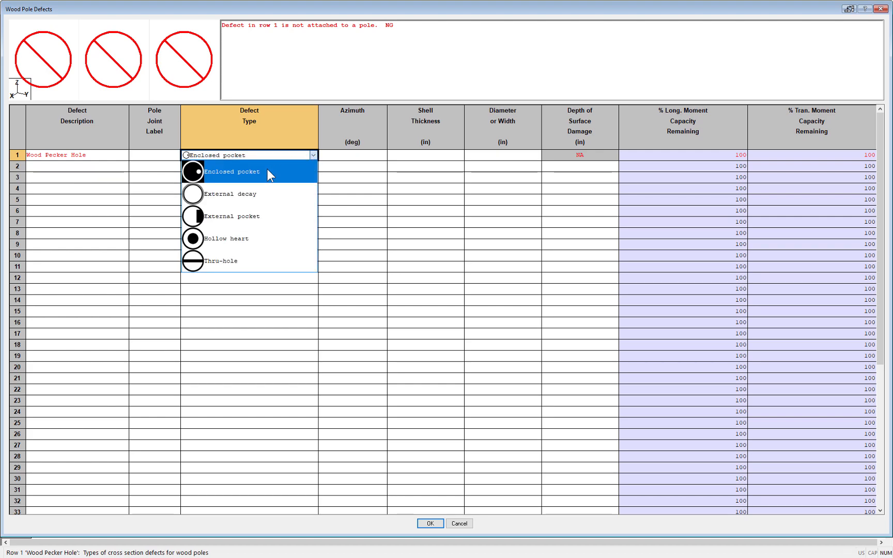
left_click(230, 171)
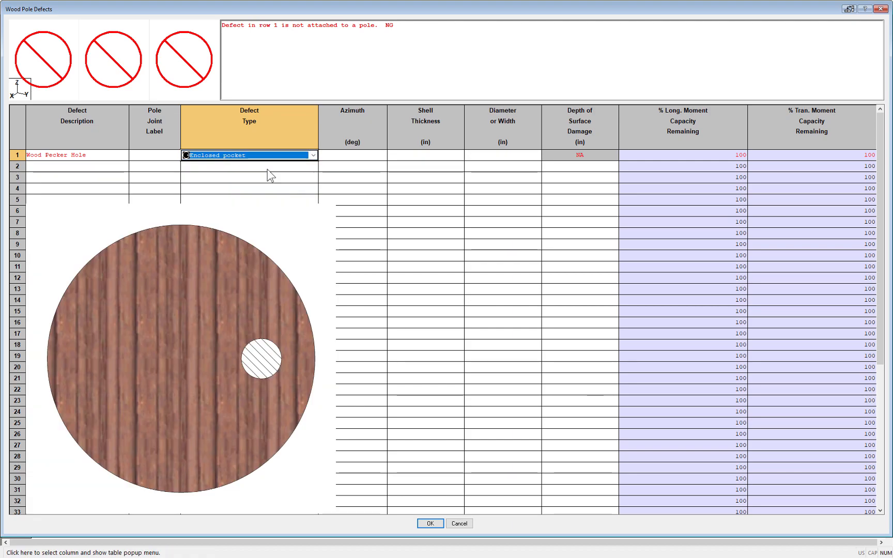
mouse_move(577, 145)
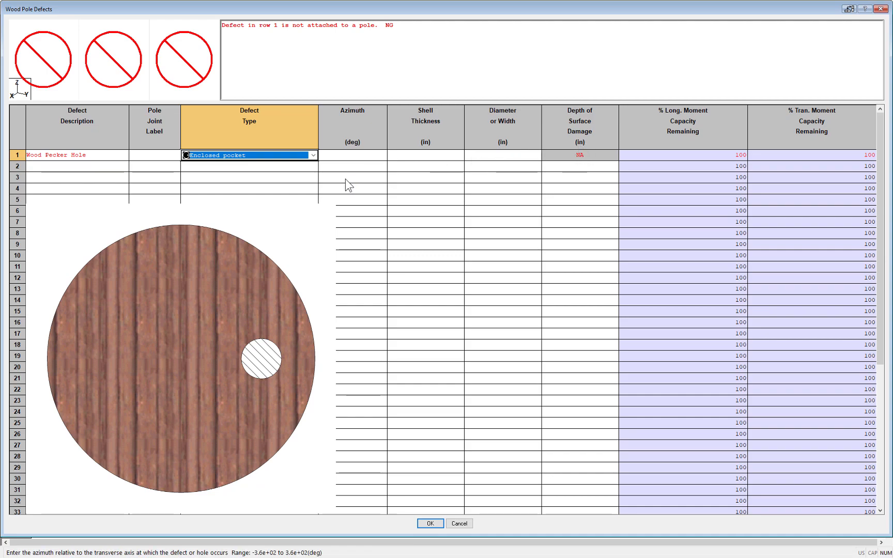
mouse_move(348, 168)
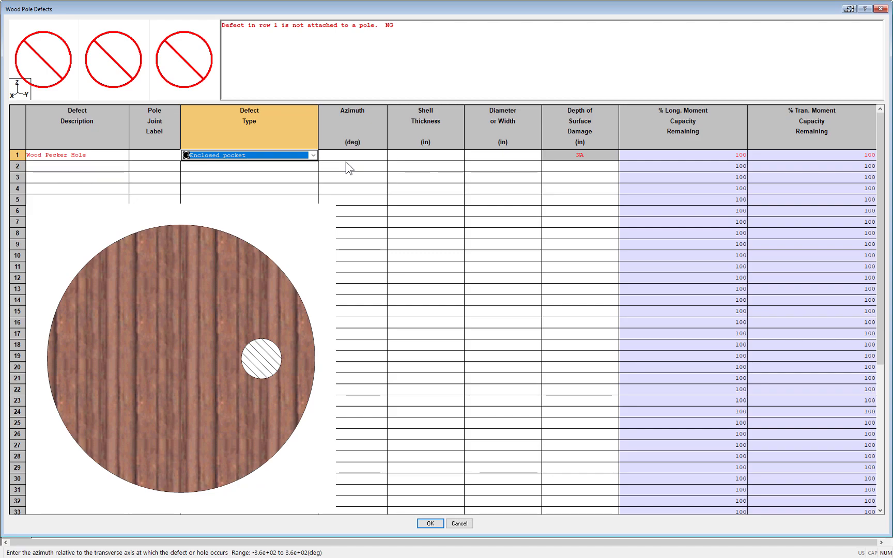
mouse_move(474, 156)
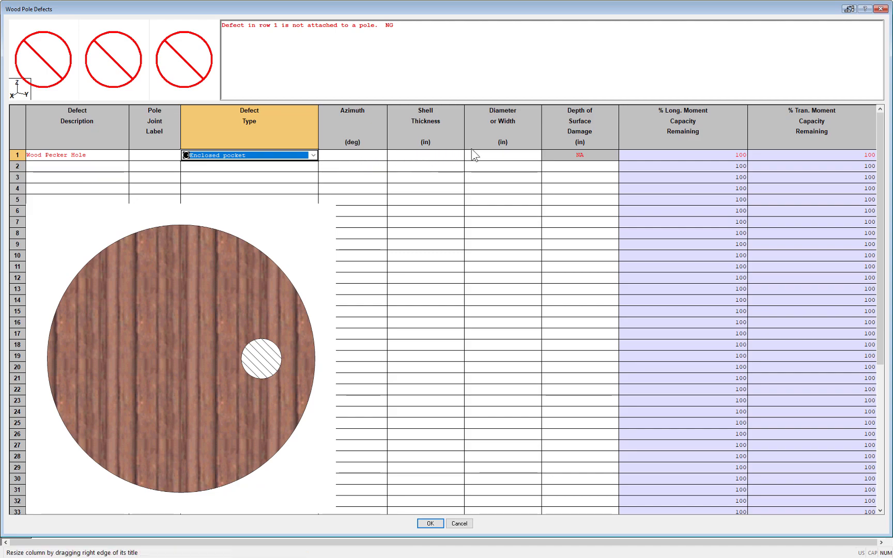
Bring up the diameter and shell thickness explanations for the enclosed pocket
left_click(502, 154)
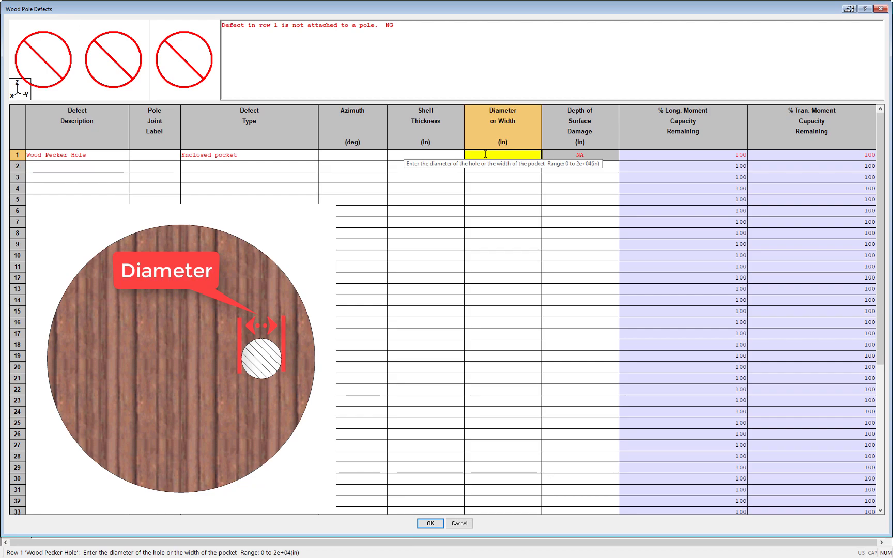
left_click(424, 154)
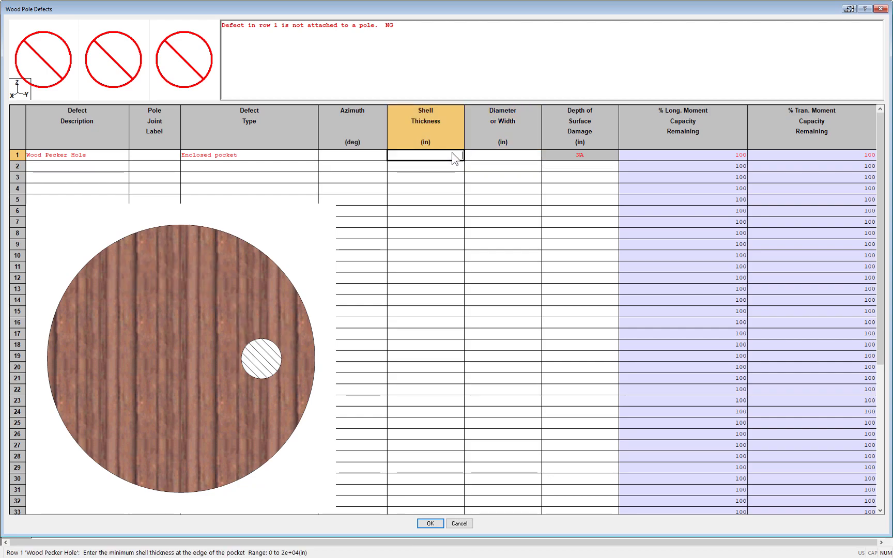
left_click(425, 155)
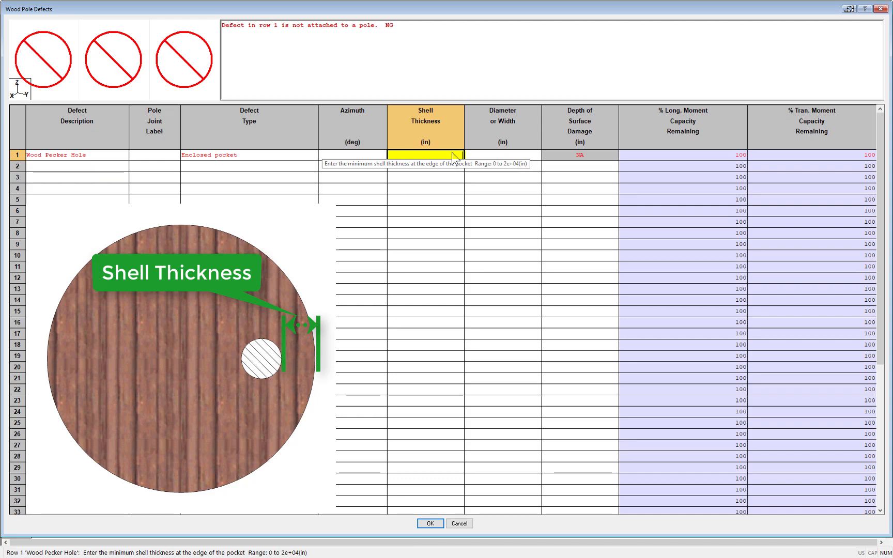
mouse_move(358, 164)
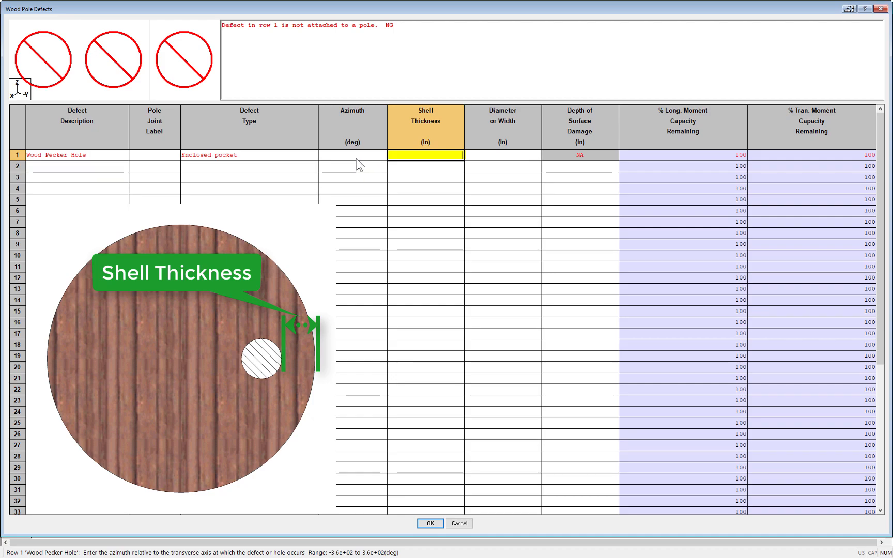
Enter 90 degrees as the Wood Pecker Hole defect's azimuth
left_click(352, 155)
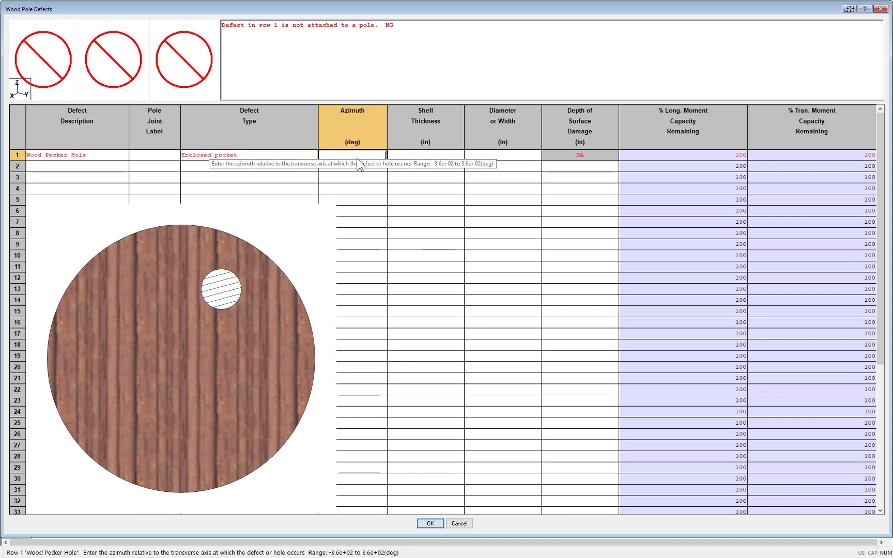
left_click(352, 154)
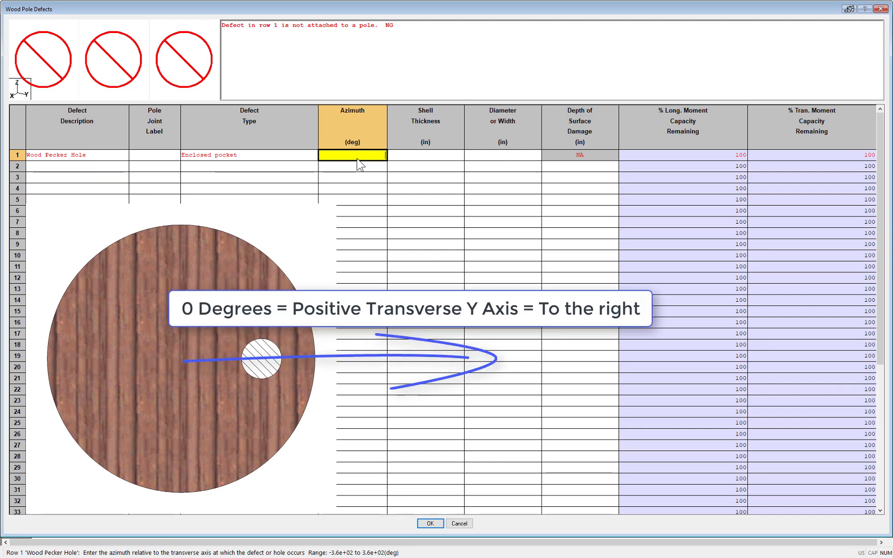
mouse_move(364, 189)
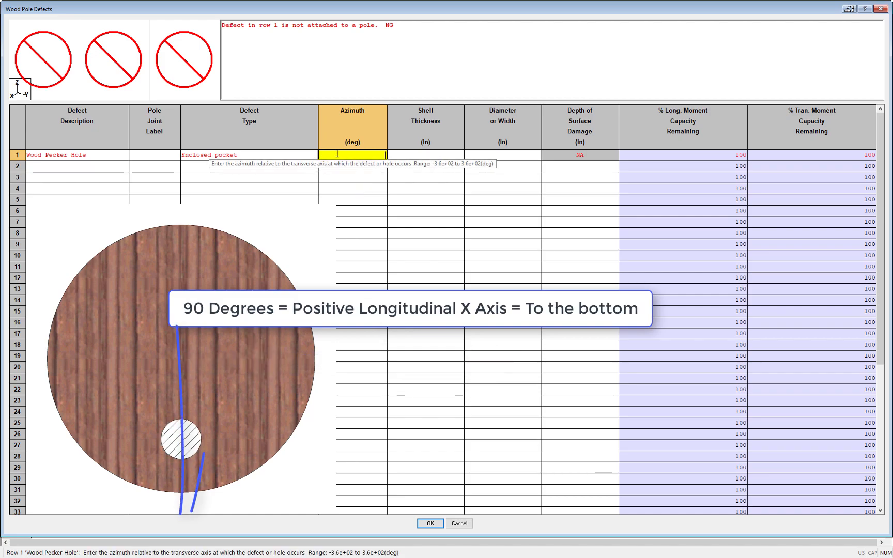
type("90")
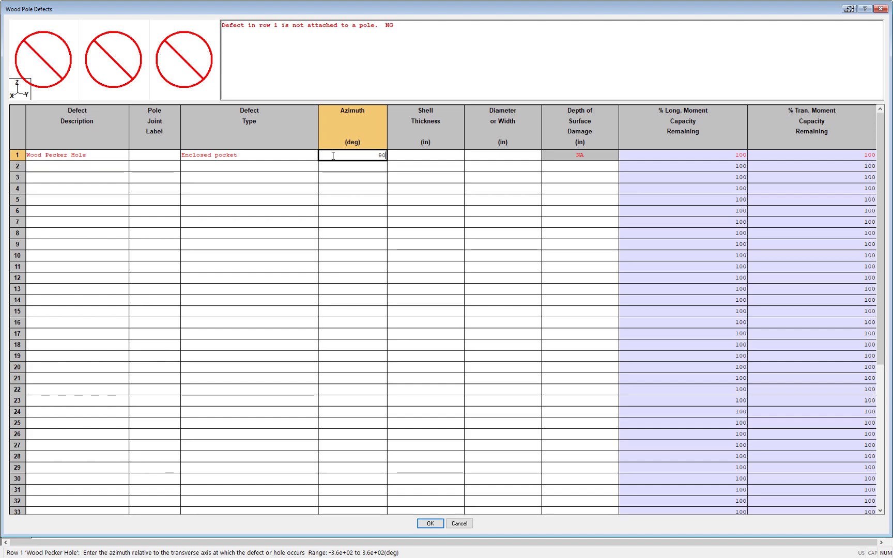
Change the defect type to External decay, making azimuth, thickness and diameter NA
left_click(248, 155)
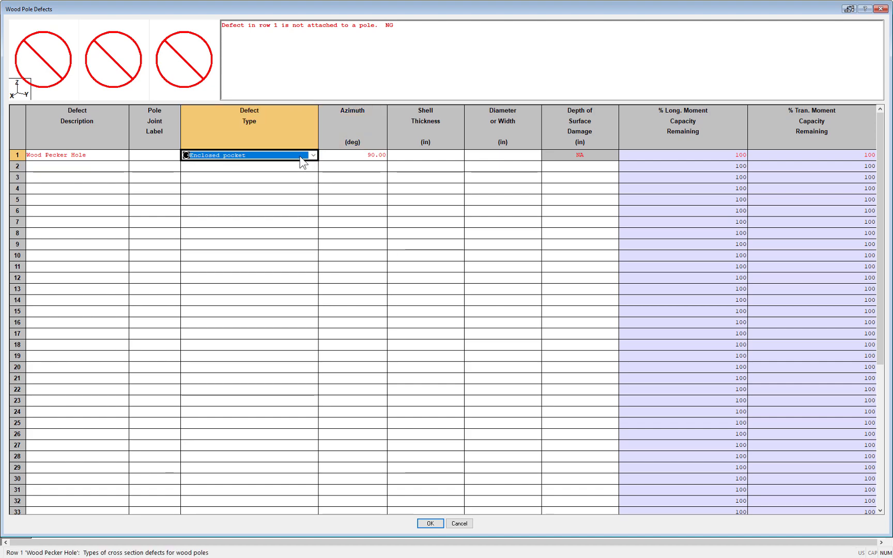
left_click(312, 155)
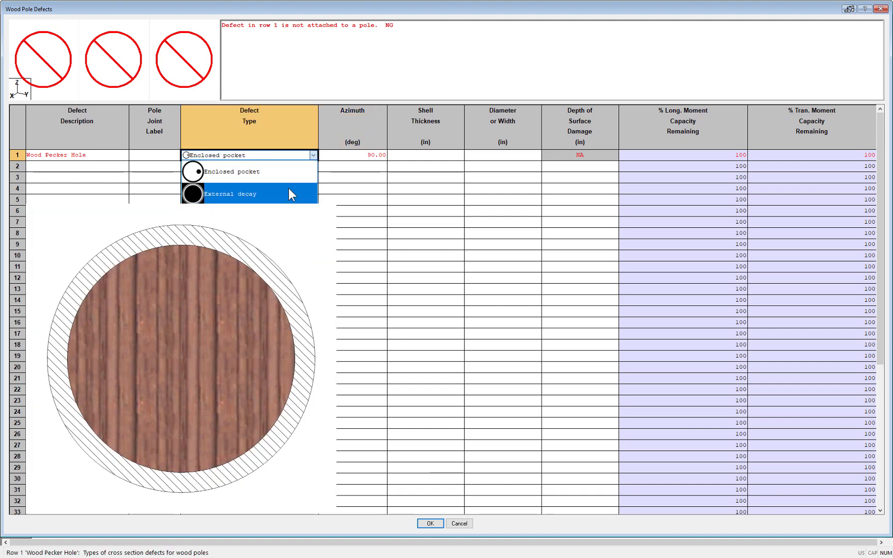
left_click(230, 193)
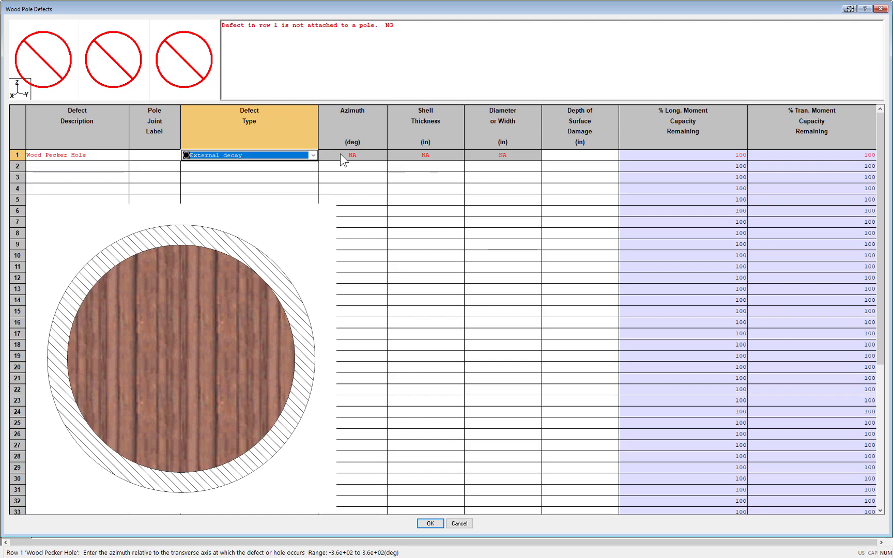
left_click(578, 154)
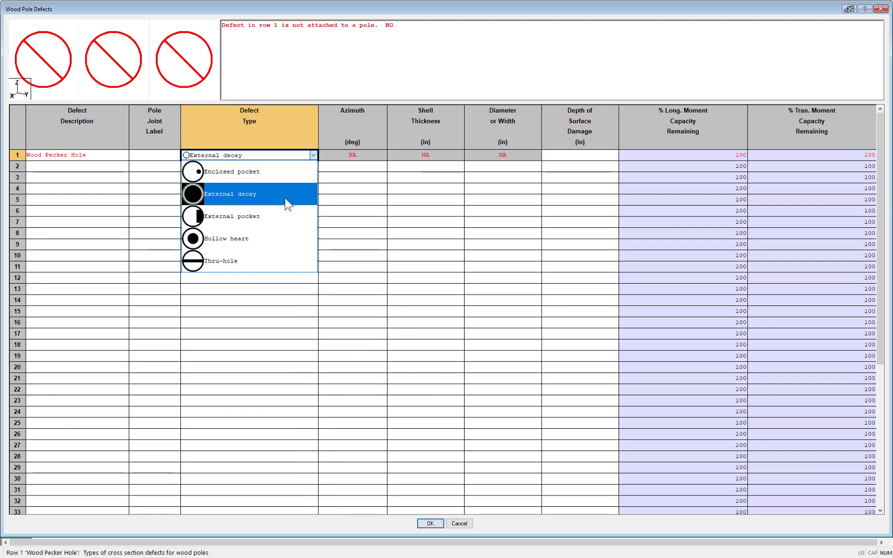
Try External pocket, review its thickness, width and depth meanings, then pick Hollow heart
left_click(230, 216)
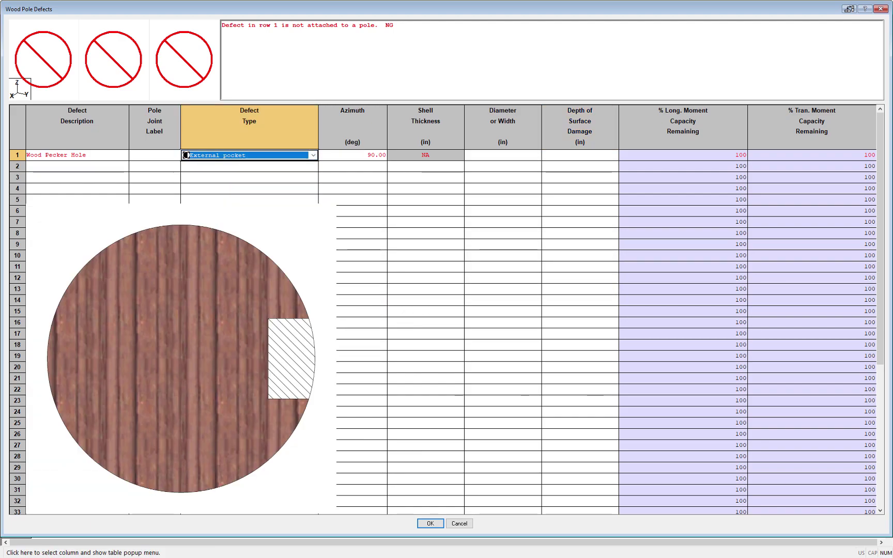
left_click(425, 155)
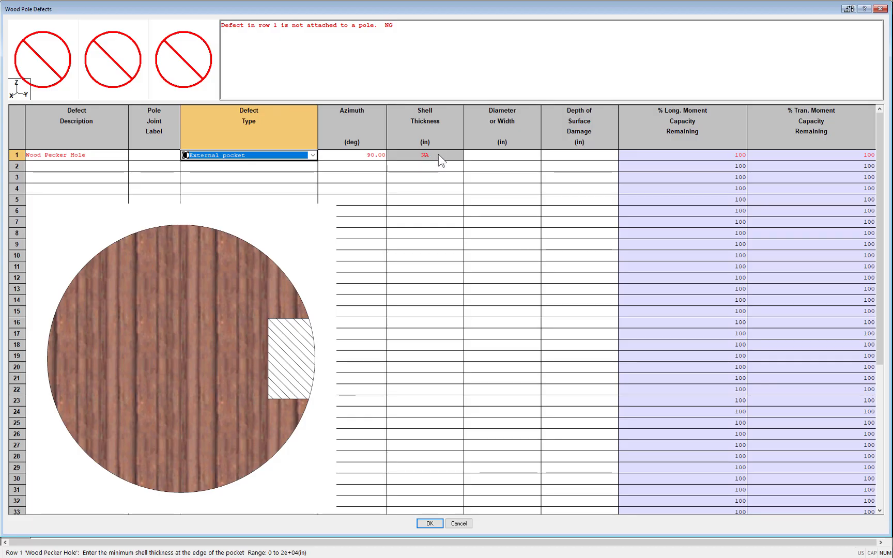
left_click(501, 155)
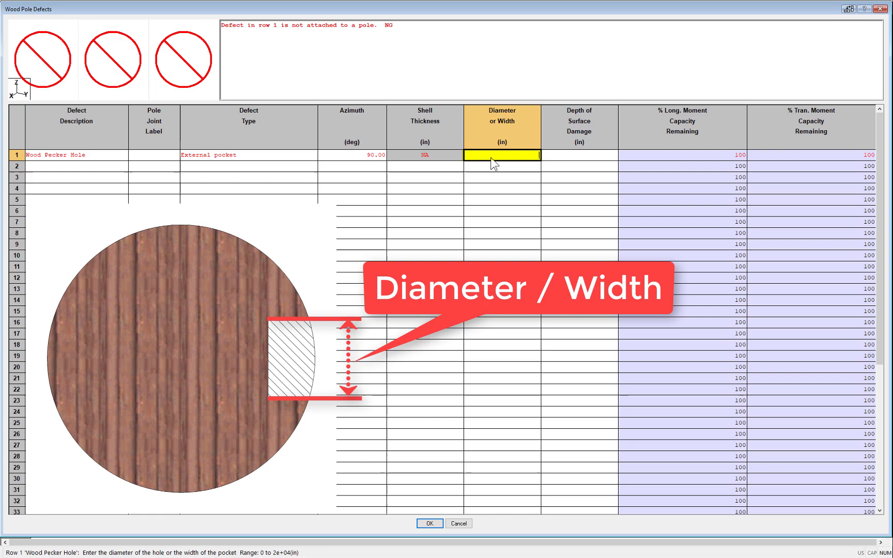
mouse_move(494, 164)
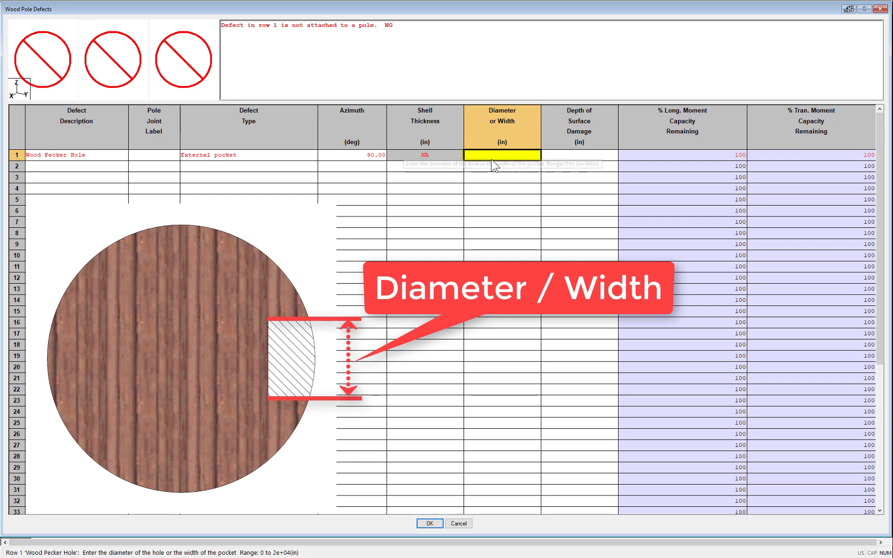
left_click(579, 154)
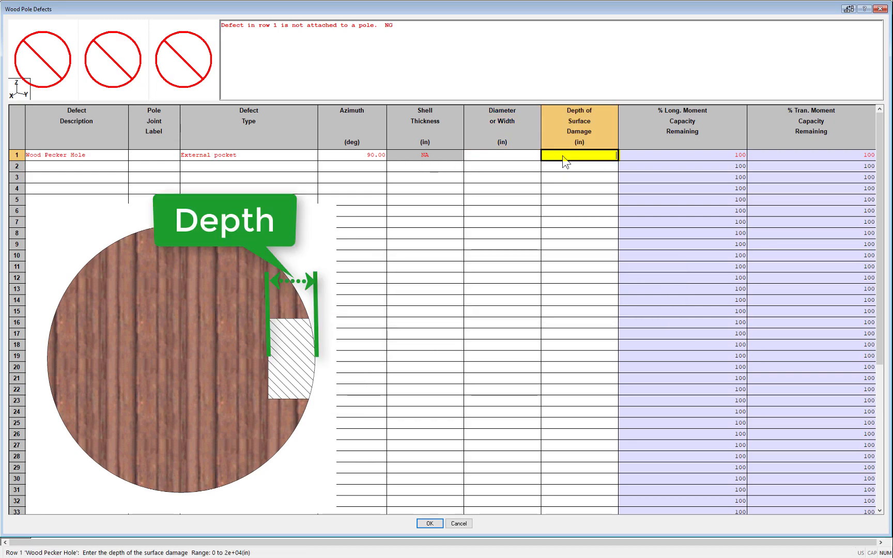
mouse_move(375, 155)
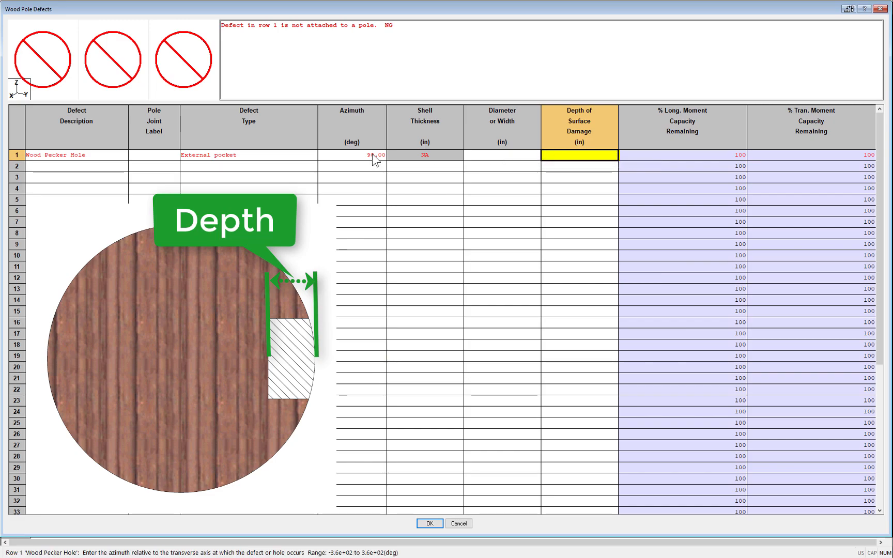
left_click(351, 154)
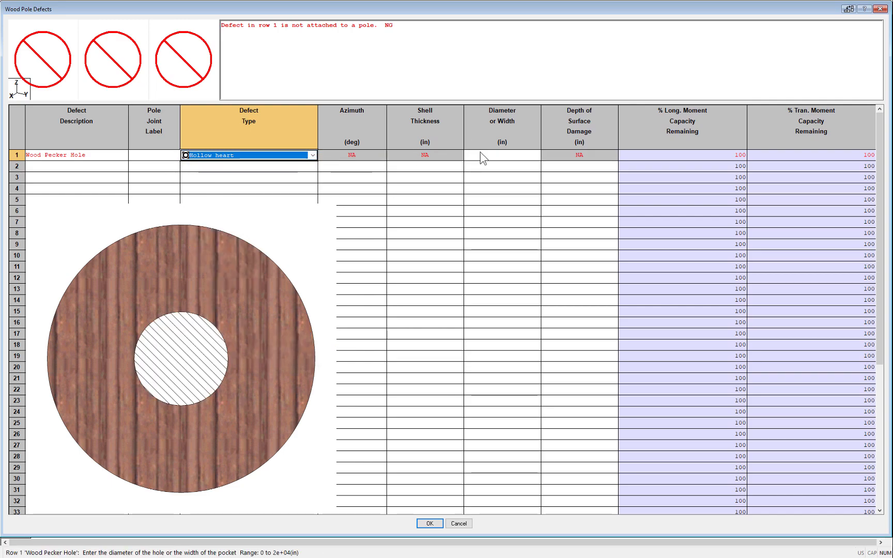
Try Thru-hole after checking the hollow heart diameter, then cancel the defects table
left_click(501, 155)
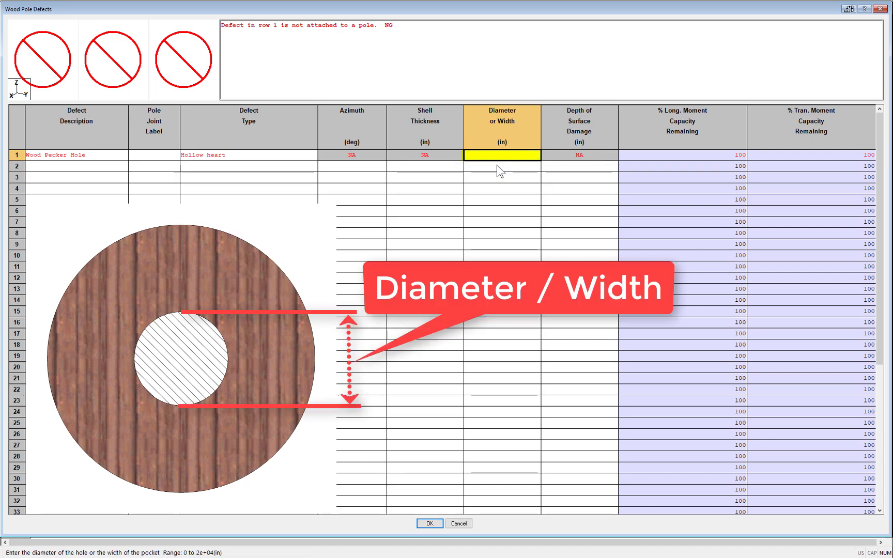
mouse_move(252, 160)
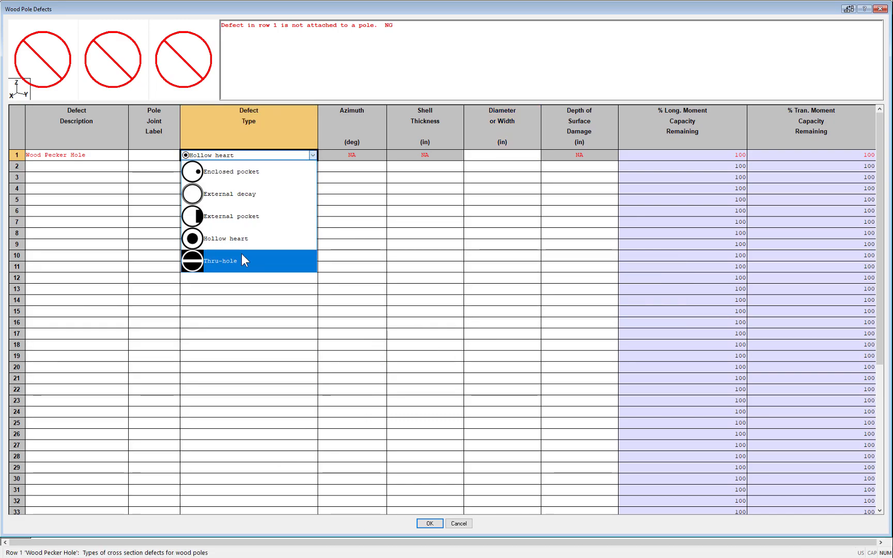
left_click(221, 260)
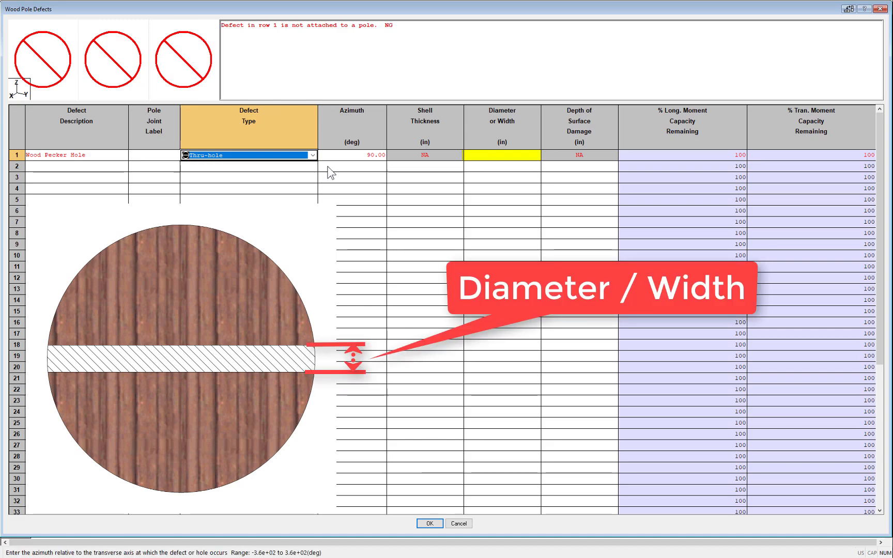
left_click(501, 155)
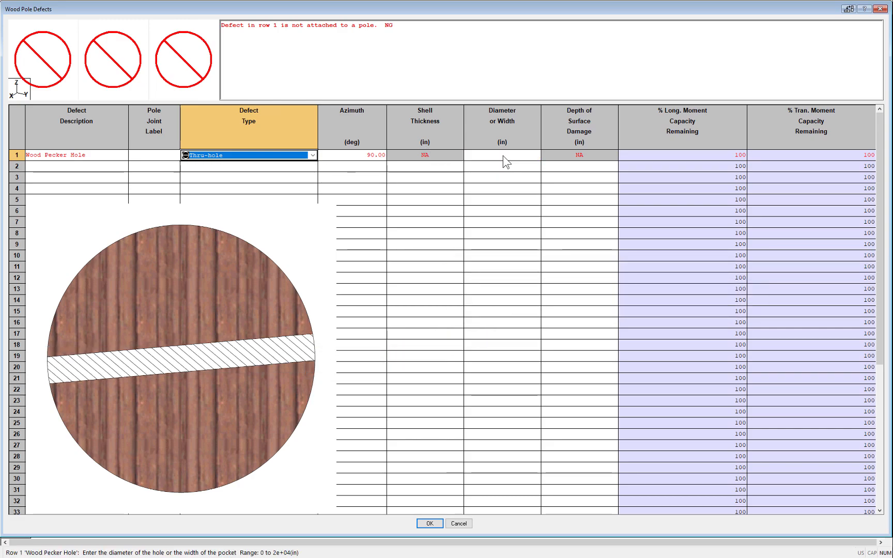
left_click(353, 155)
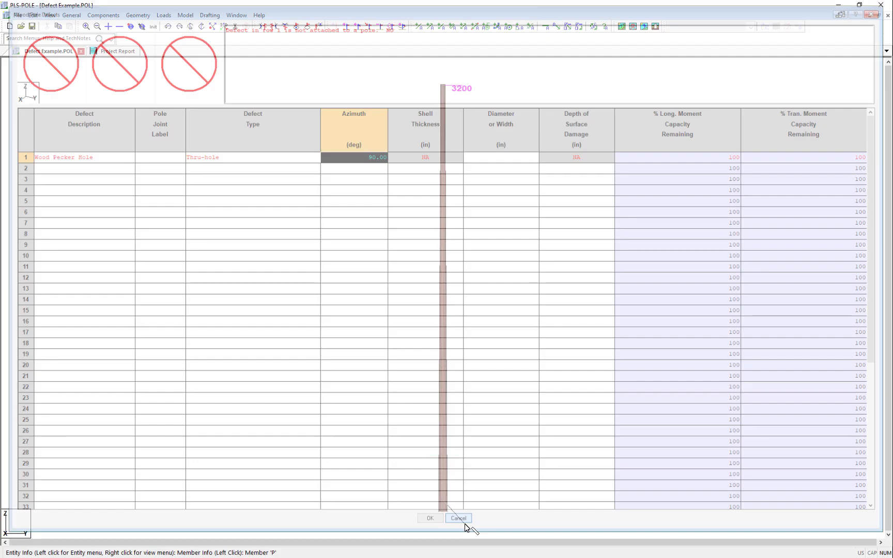
left_click(459, 518)
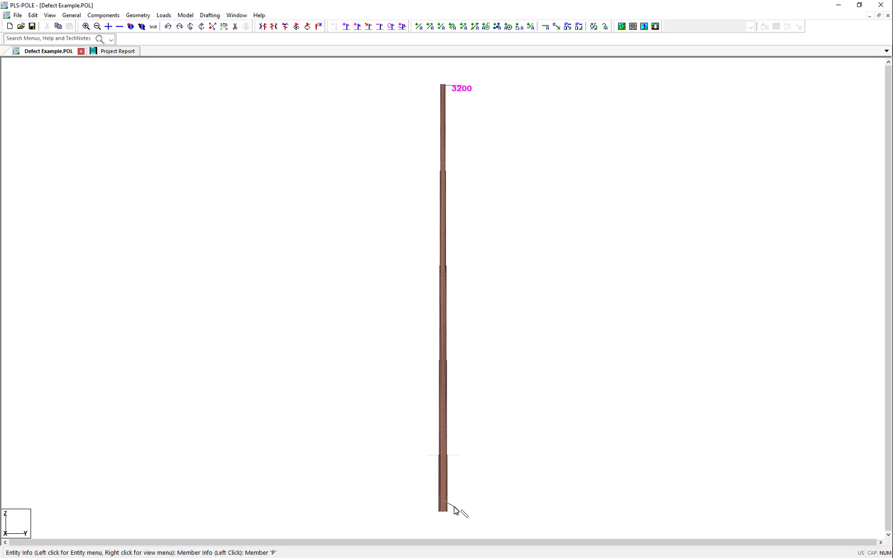
mouse_move(439, 390)
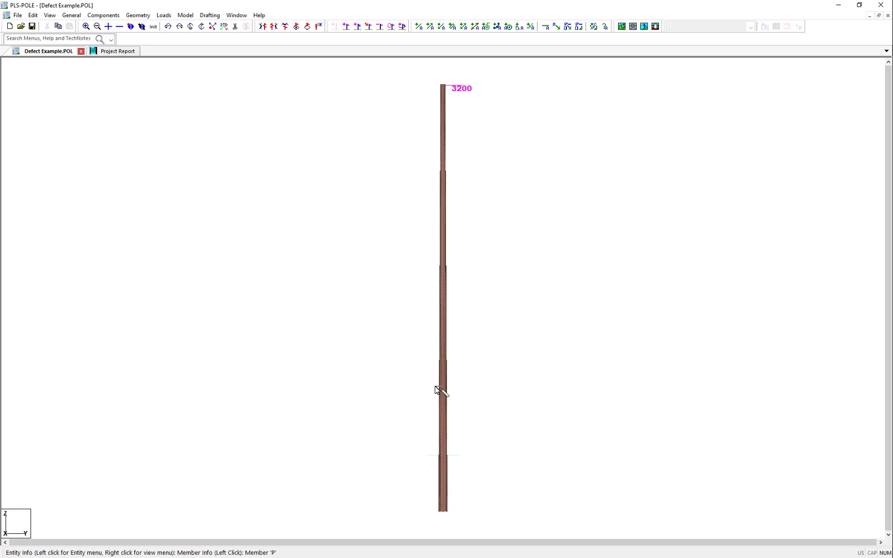
mouse_move(484, 99)
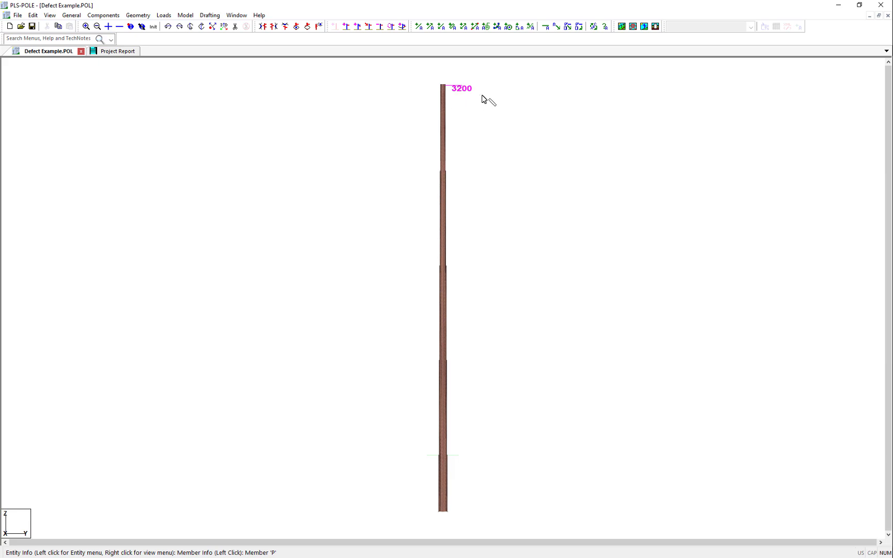
mouse_move(454, 174)
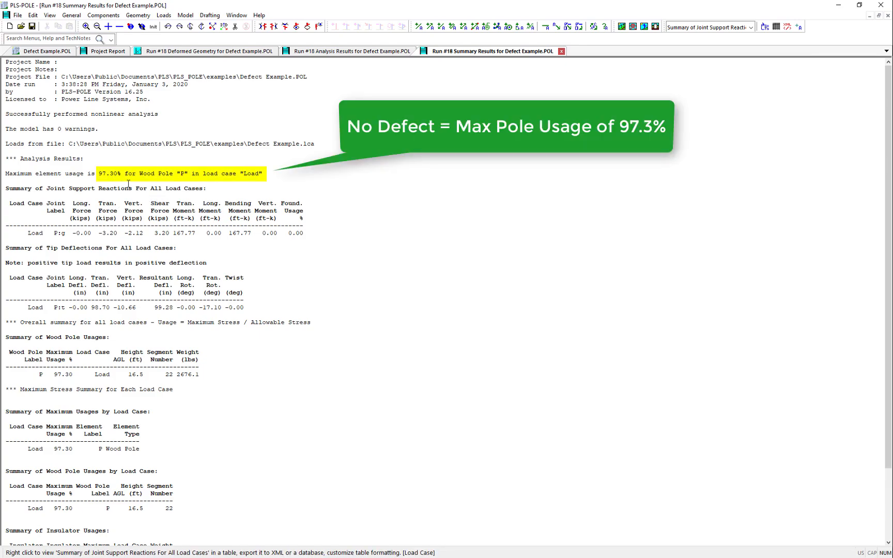
mouse_move(551, 57)
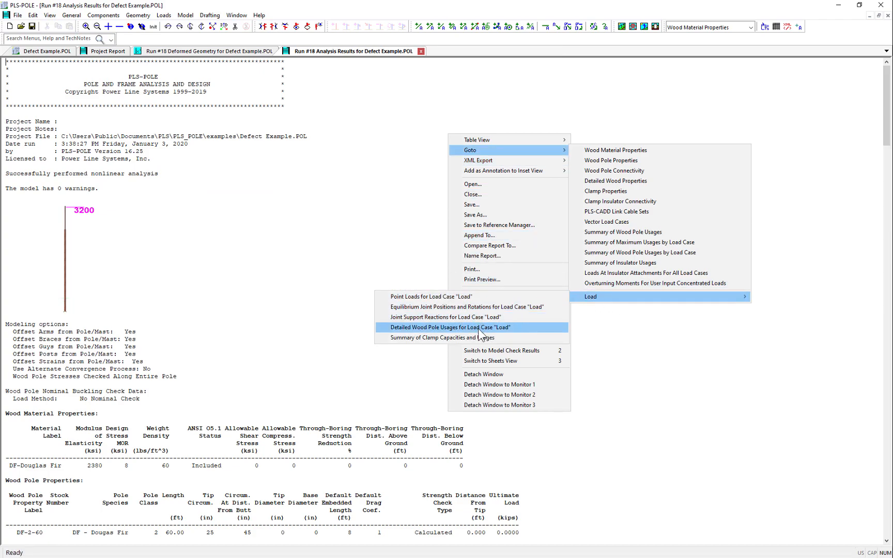
Check the detailed wood pole usages, then close Run #18 results and deformed geometry
left_click(450, 327)
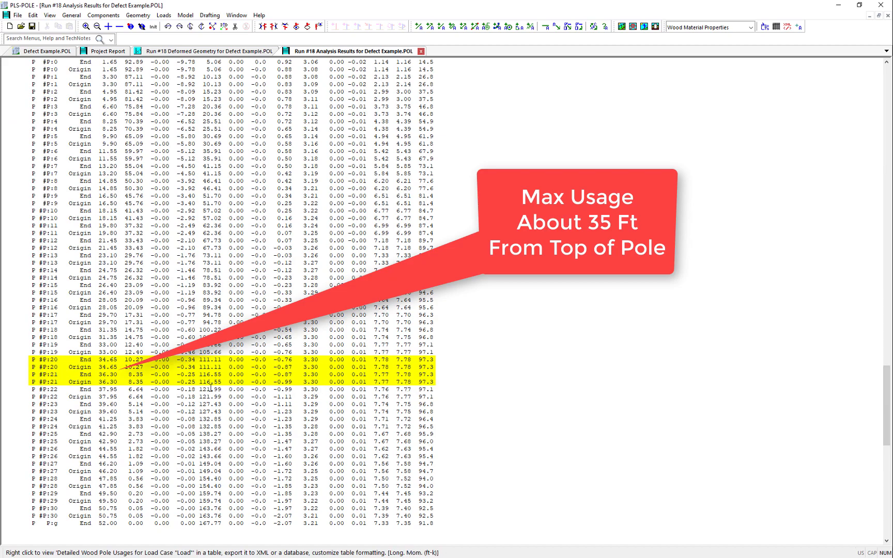
mouse_move(182, 388)
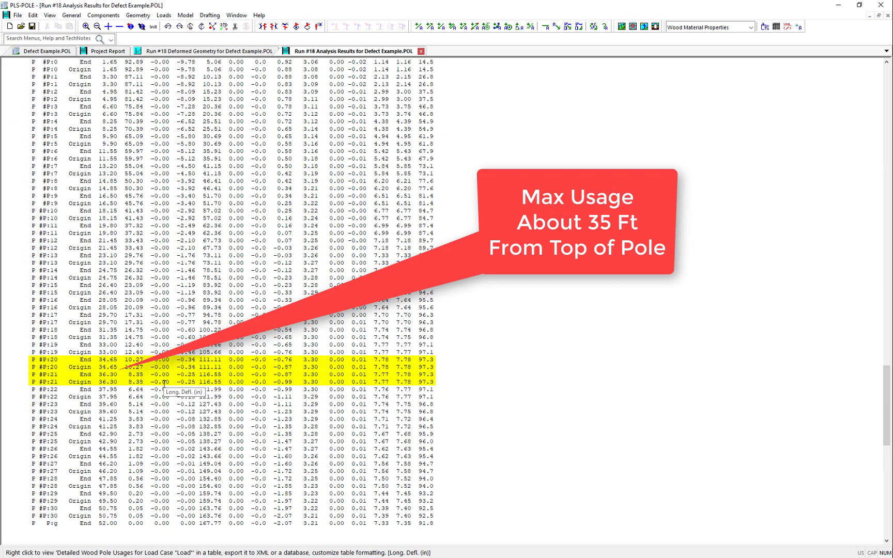
left_click(206, 51)
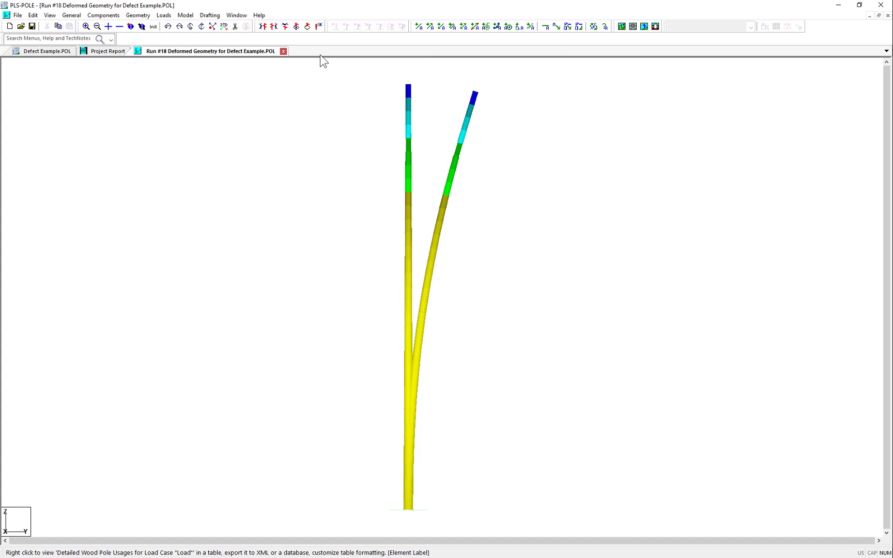
left_click(283, 51)
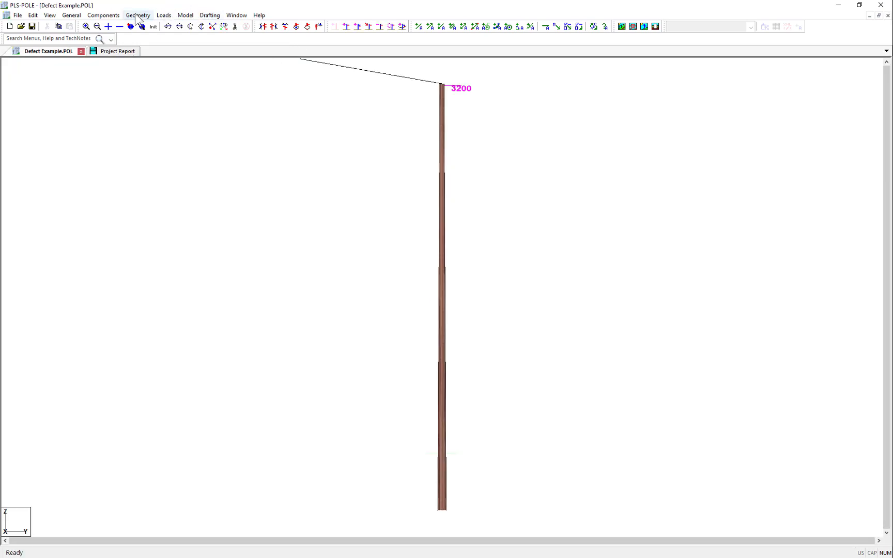
Add an attachment joint labelled 'max' to pole P and apply the pole table changes
left_click(138, 15)
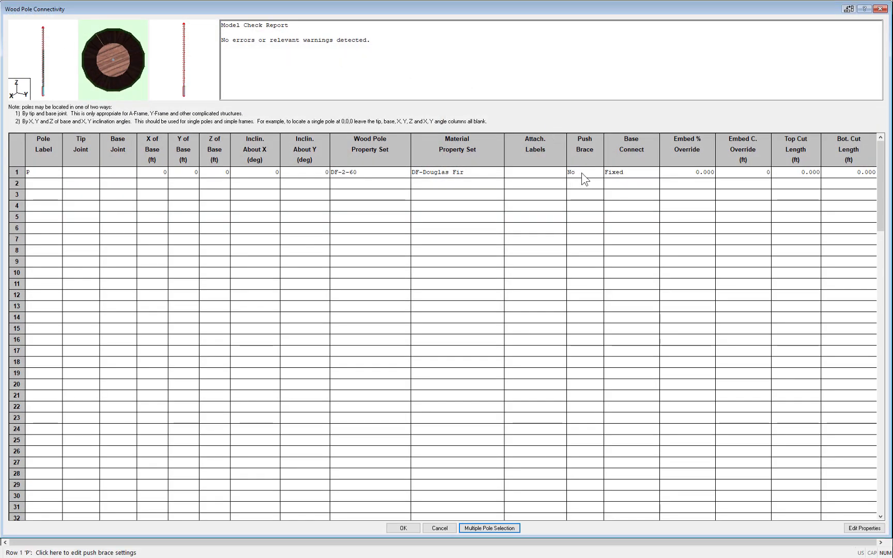
left_click(533, 172)
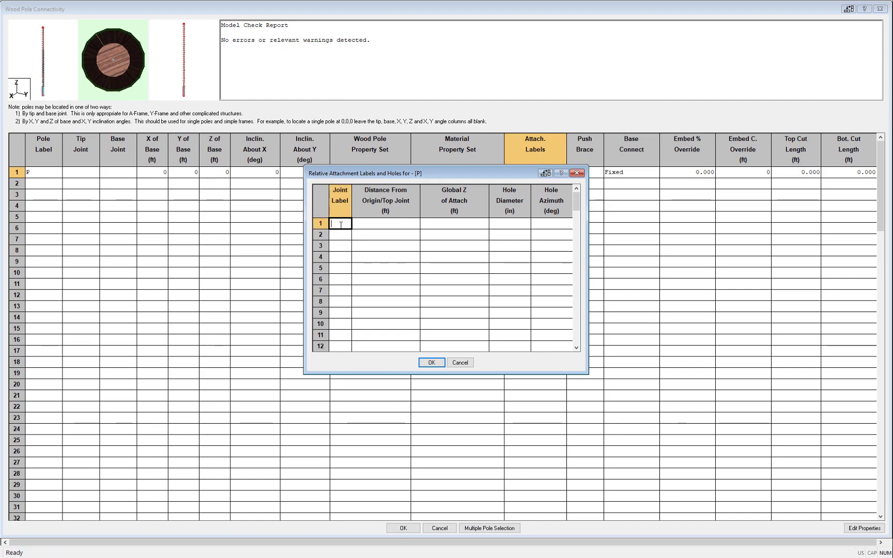
type("max")
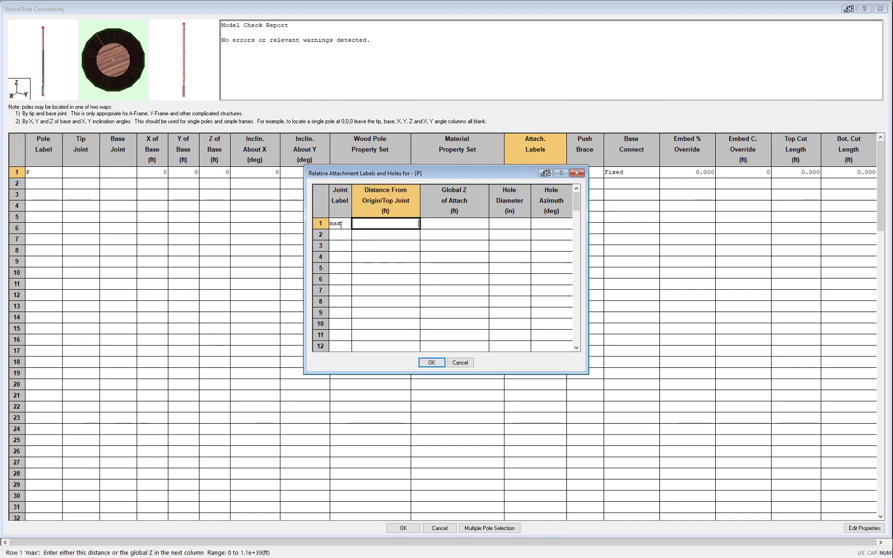
left_click(431, 363)
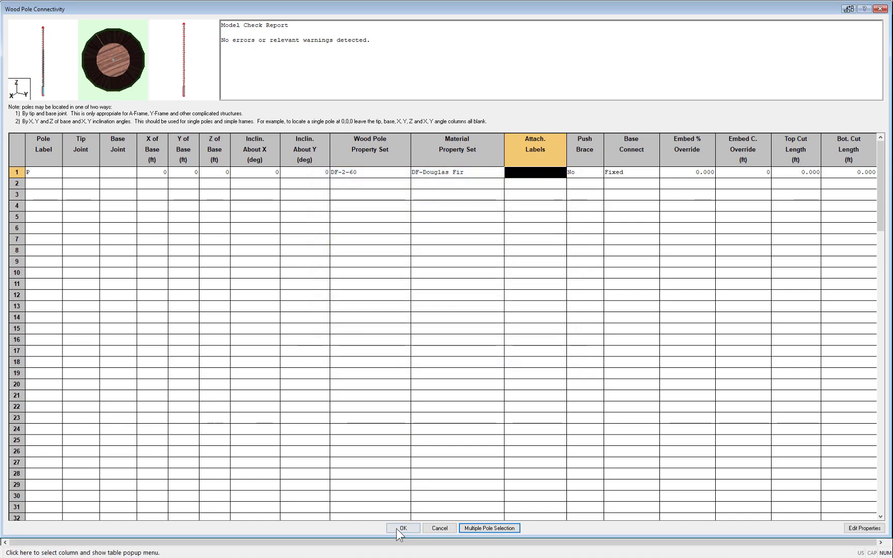
left_click(403, 528)
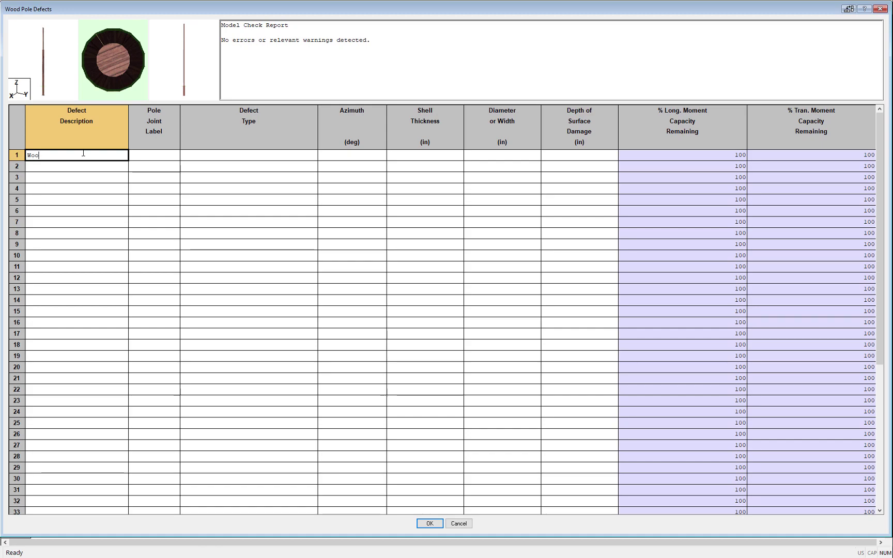
Enter 'Wood Pecker Hole' at joint P:max as an External pocket, width 4 and depth 5, and accept
type("Wood Pecker H")
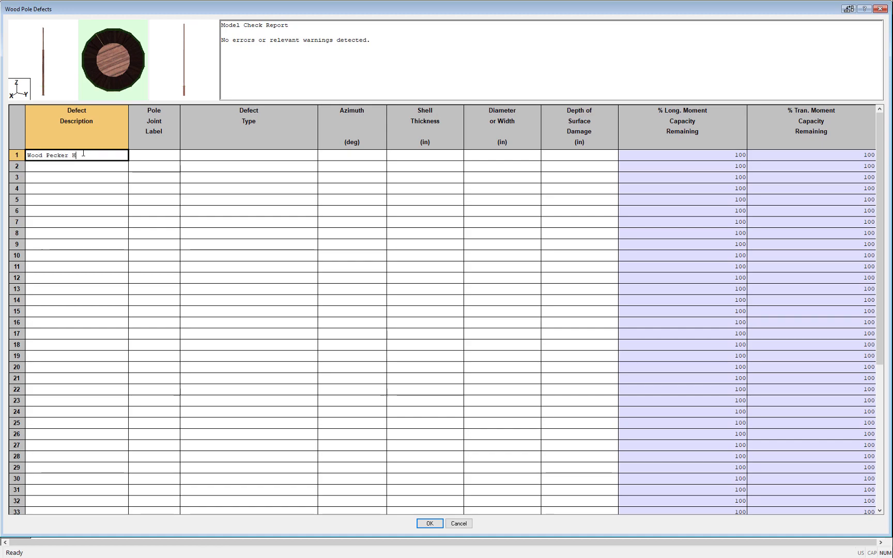
left_click(175, 155)
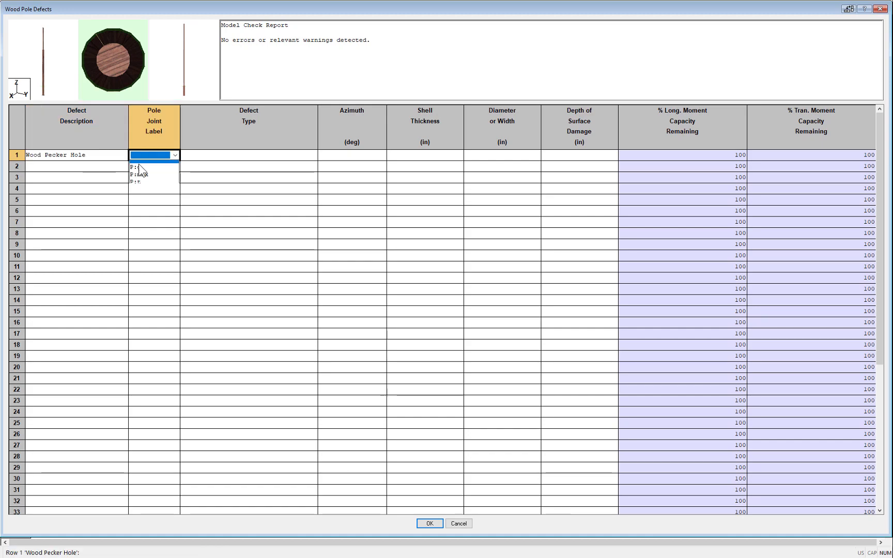
left_click(140, 174)
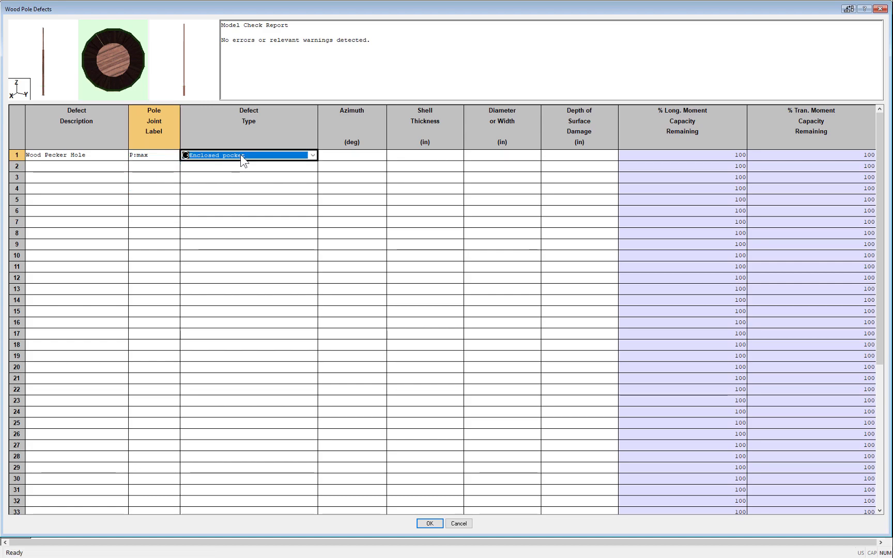
left_click(311, 155)
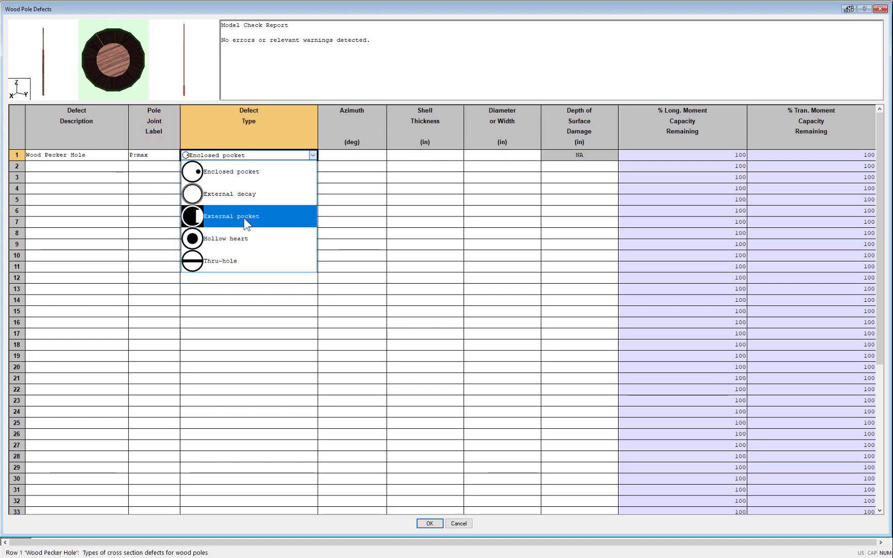
left_click(231, 216)
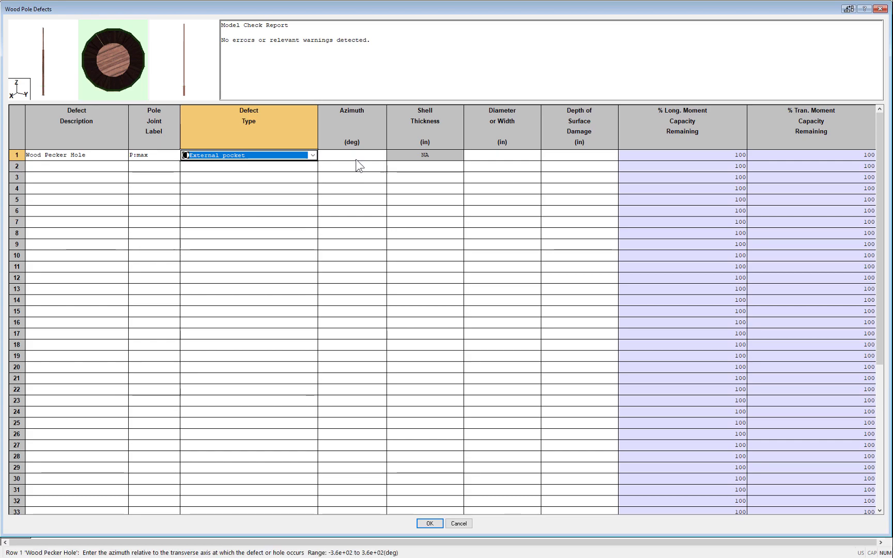
mouse_move(506, 165)
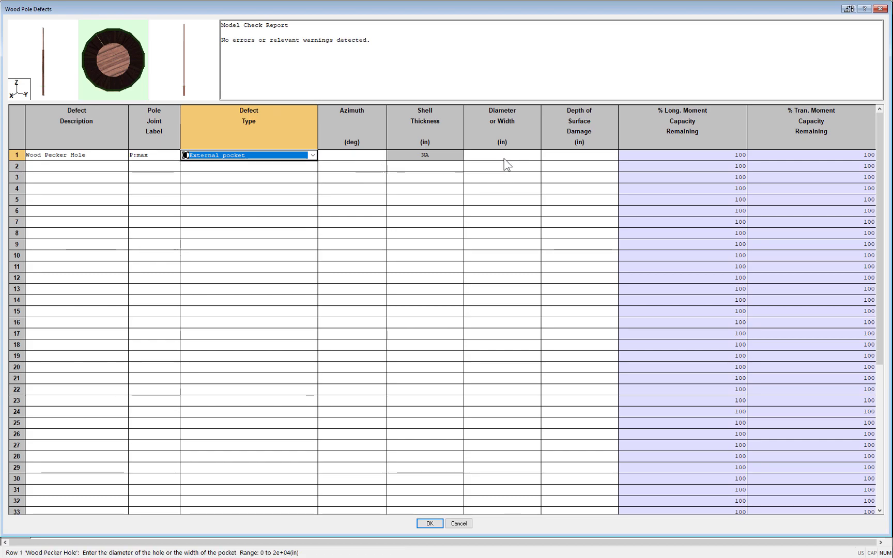
left_click(350, 155)
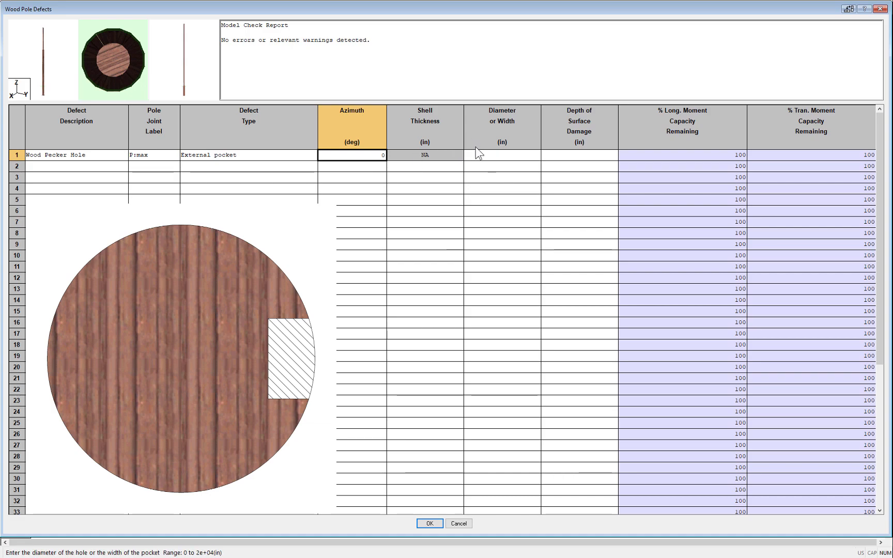
mouse_move(483, 163)
type("4")
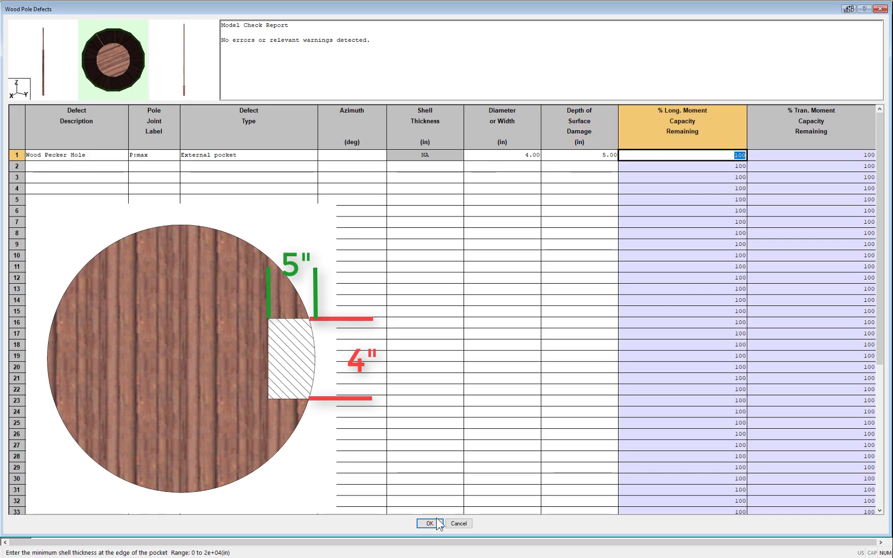
left_click(427, 523)
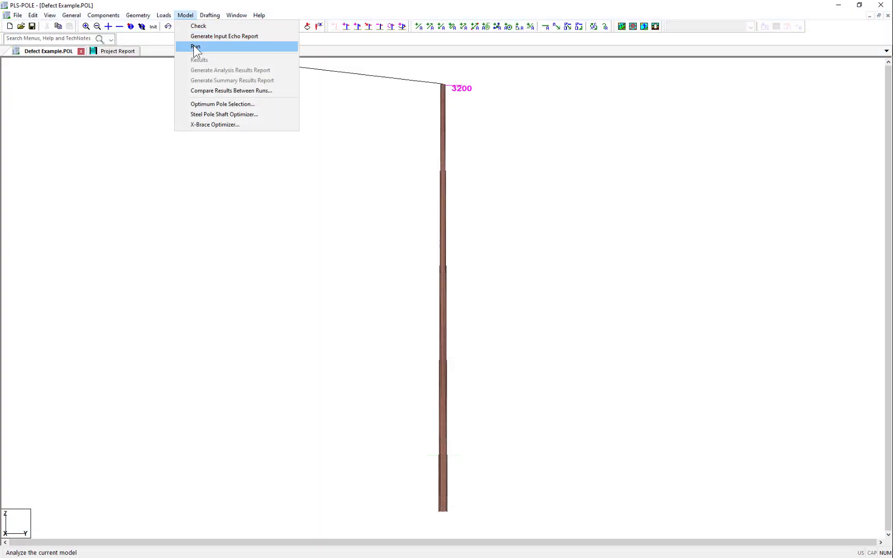
Run the analysis as Run #19 with no warnings and close its result windows
left_click(197, 47)
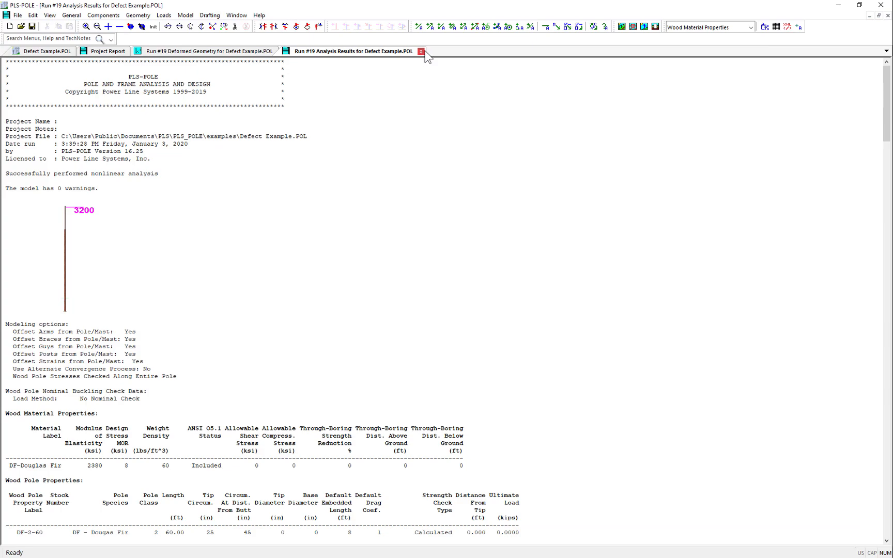
left_click(420, 51)
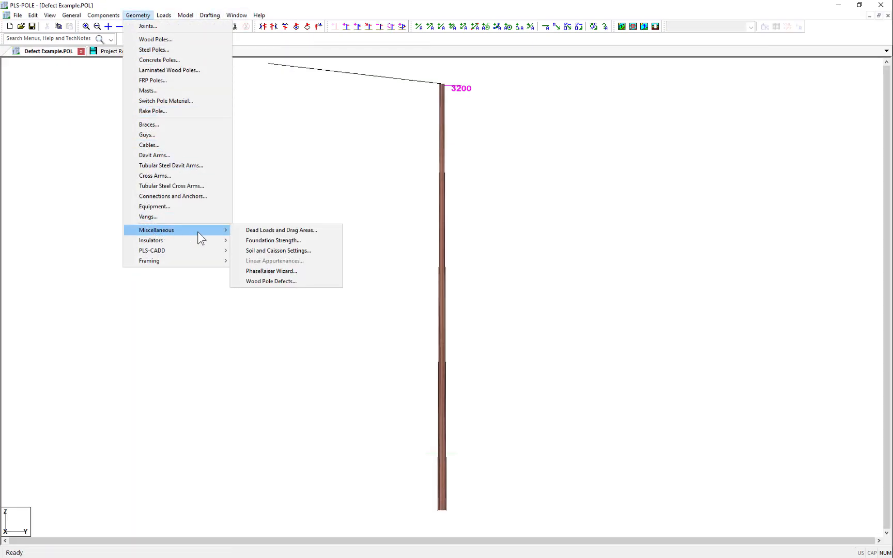
Change the Wood Pecker Hole pocket azimuth to 90 degrees in Wood Pole Defects
left_click(271, 281)
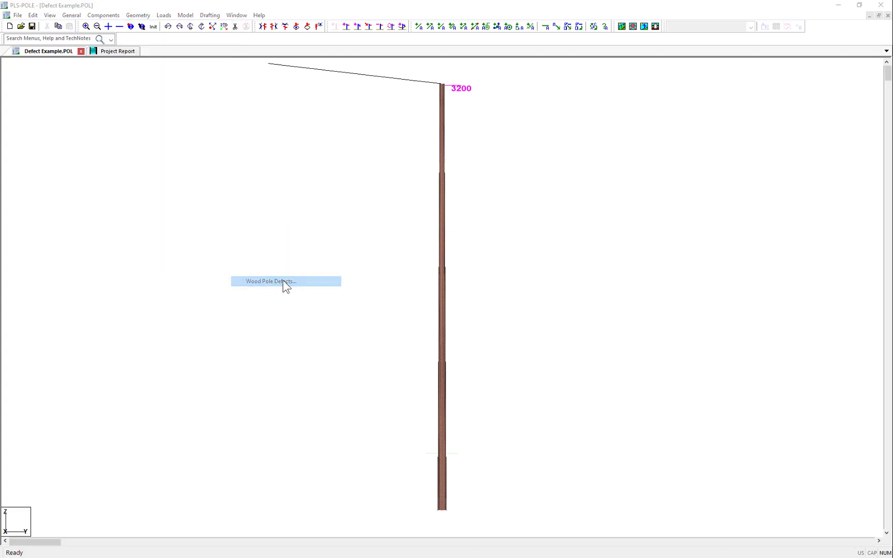
left_click(271, 281)
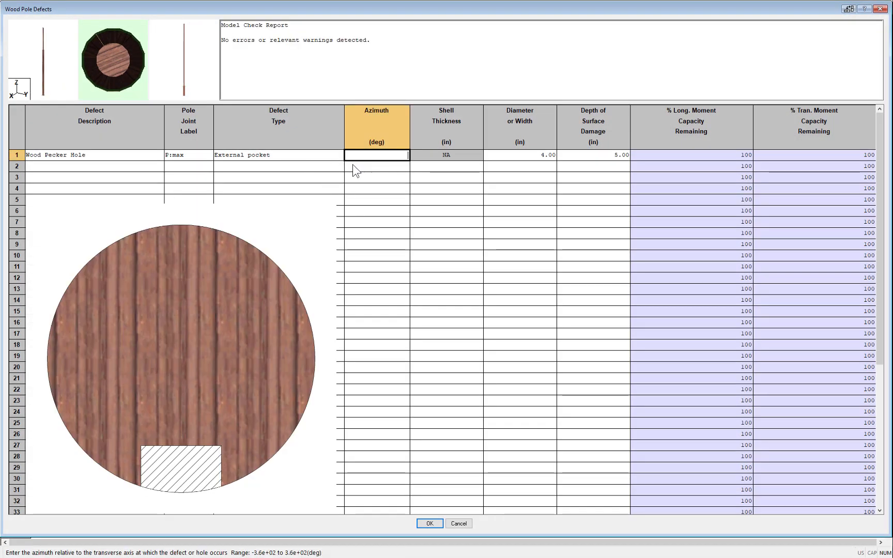
type("90.00")
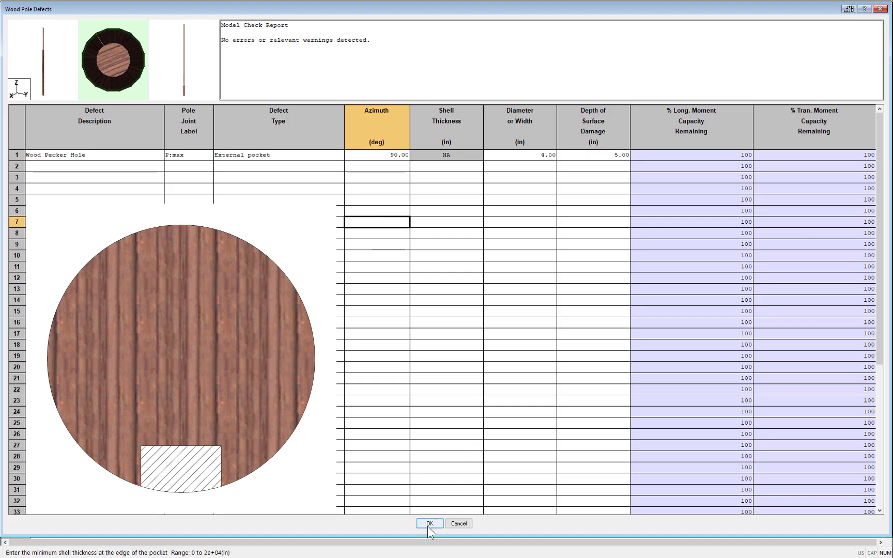
left_click(429, 523)
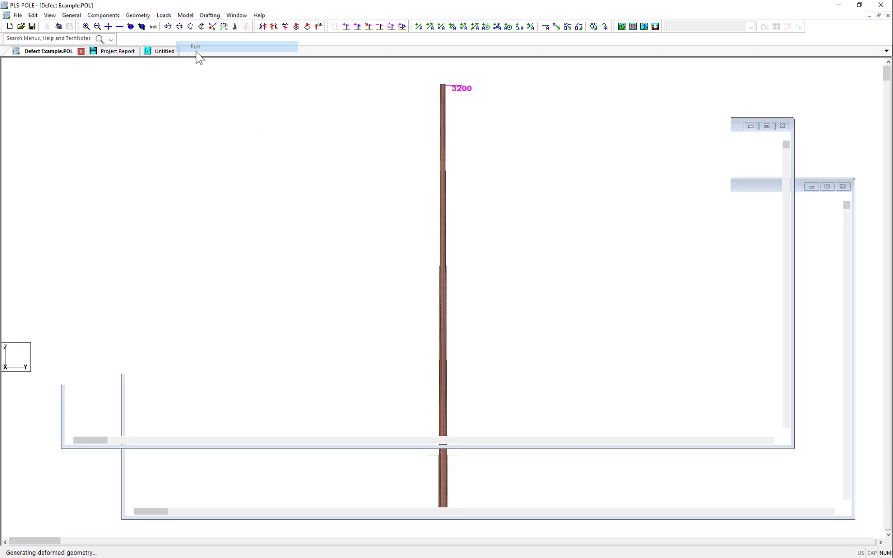
Run the analysis as Run #20 showing 99.87% maximum usage and close summary, results and deformed geometry
left_click(196, 47)
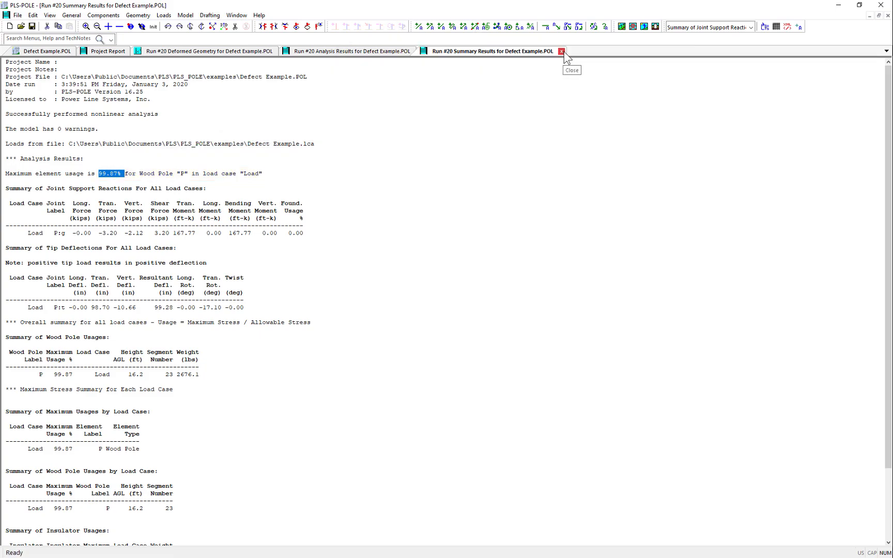
left_click(561, 51)
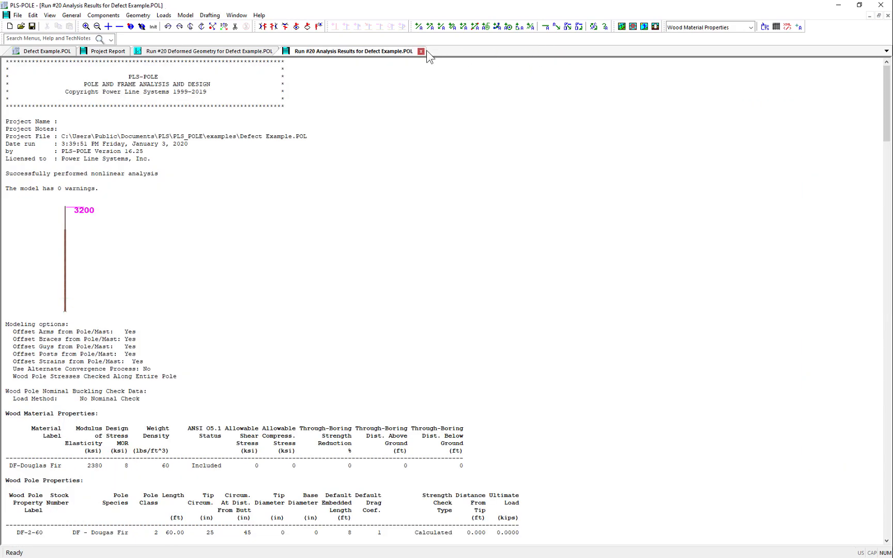
left_click(420, 51)
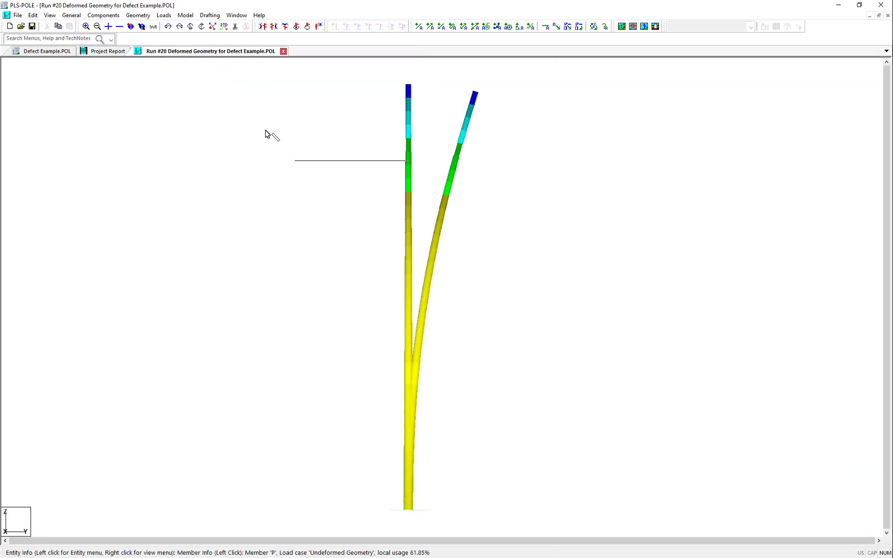
left_click(283, 52)
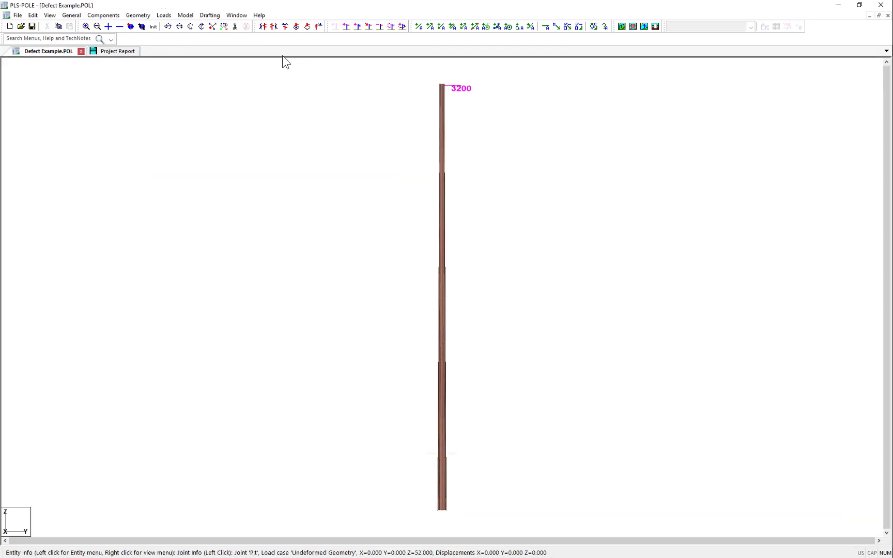